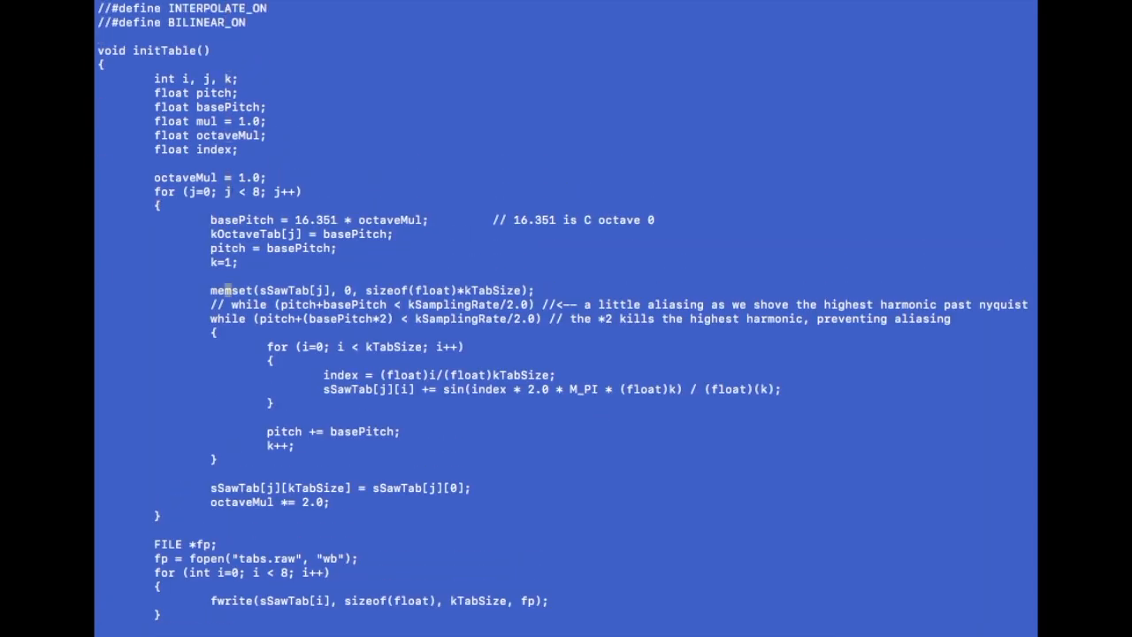
Highlight uses of kNumOctaves, the loop's octave count and the summation's float cast
scroll("down", 3)
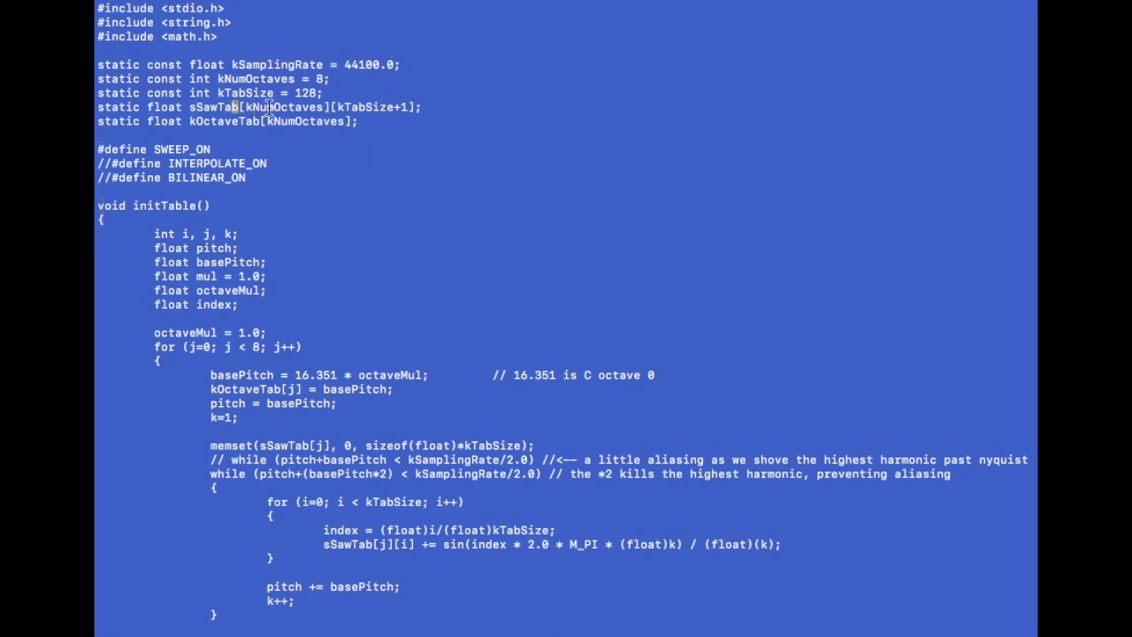
double_click(283, 107)
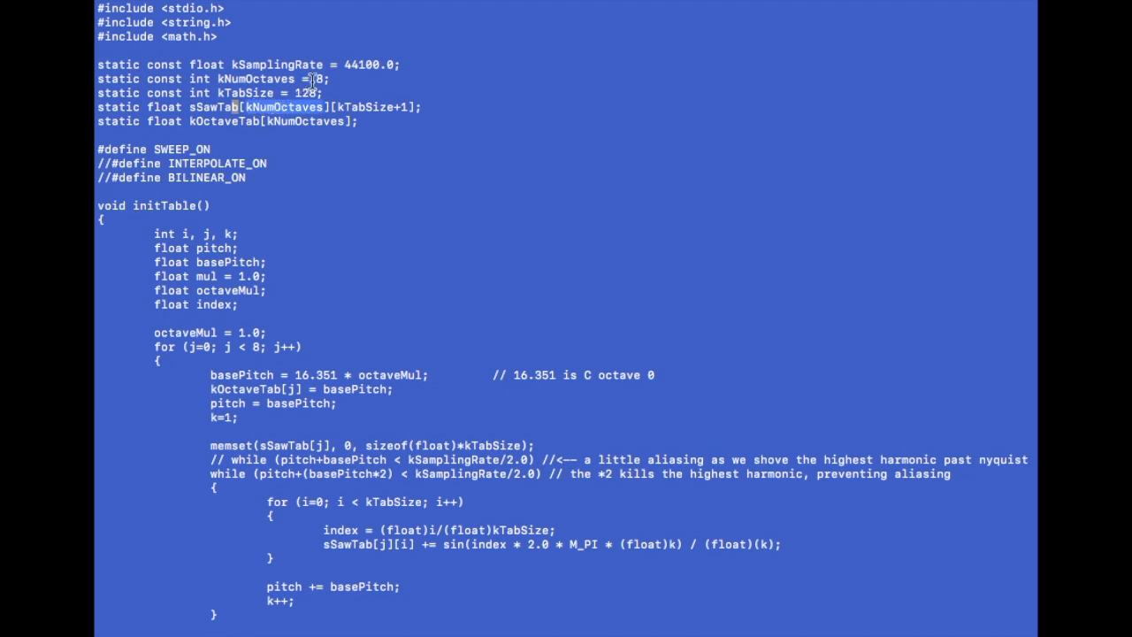
mouse_move(311, 65)
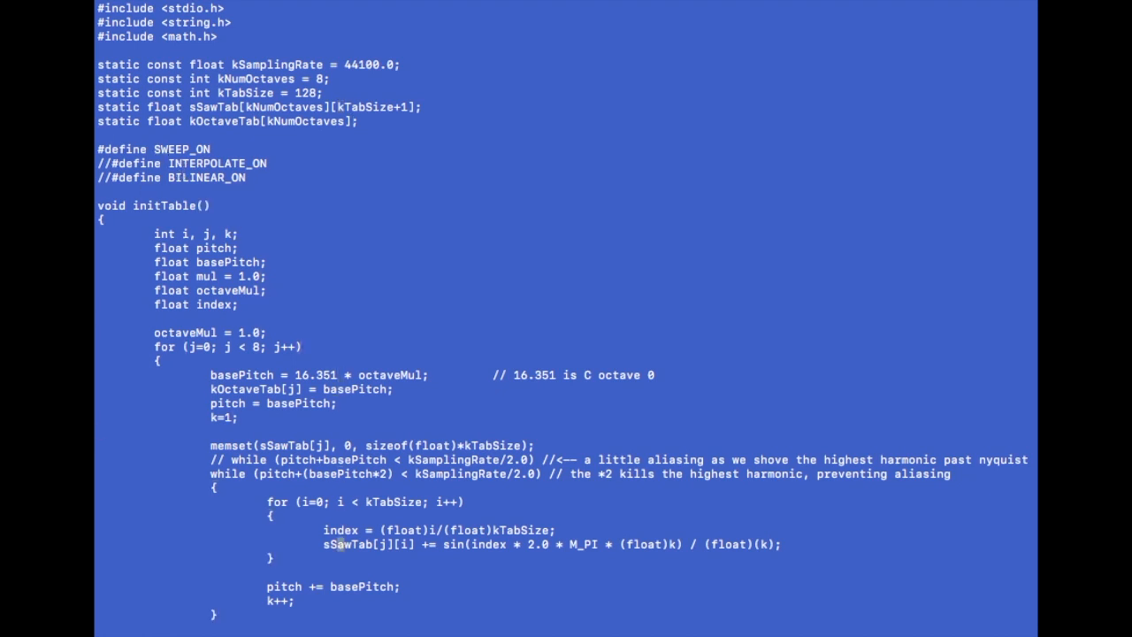
scroll("down", 3)
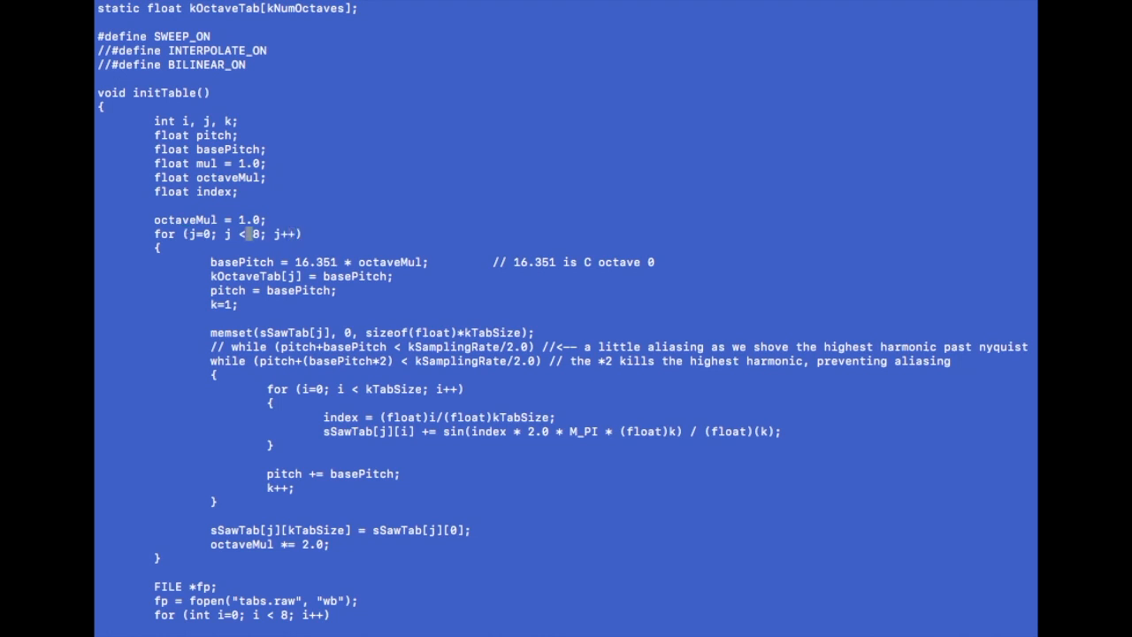
double_click(254, 234)
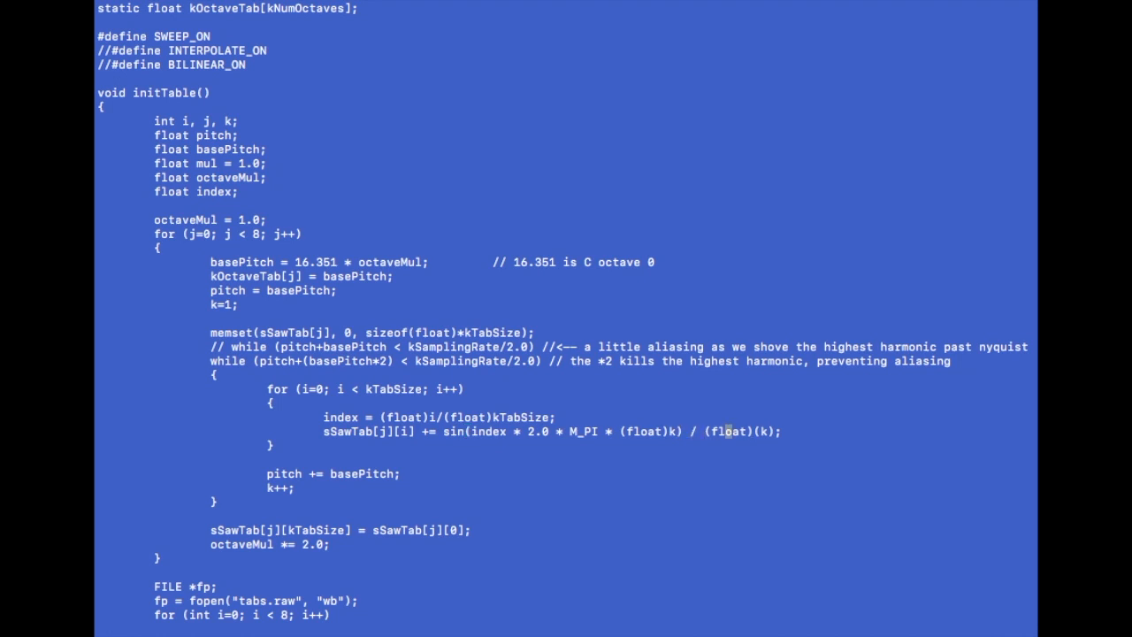
double_click(763, 431)
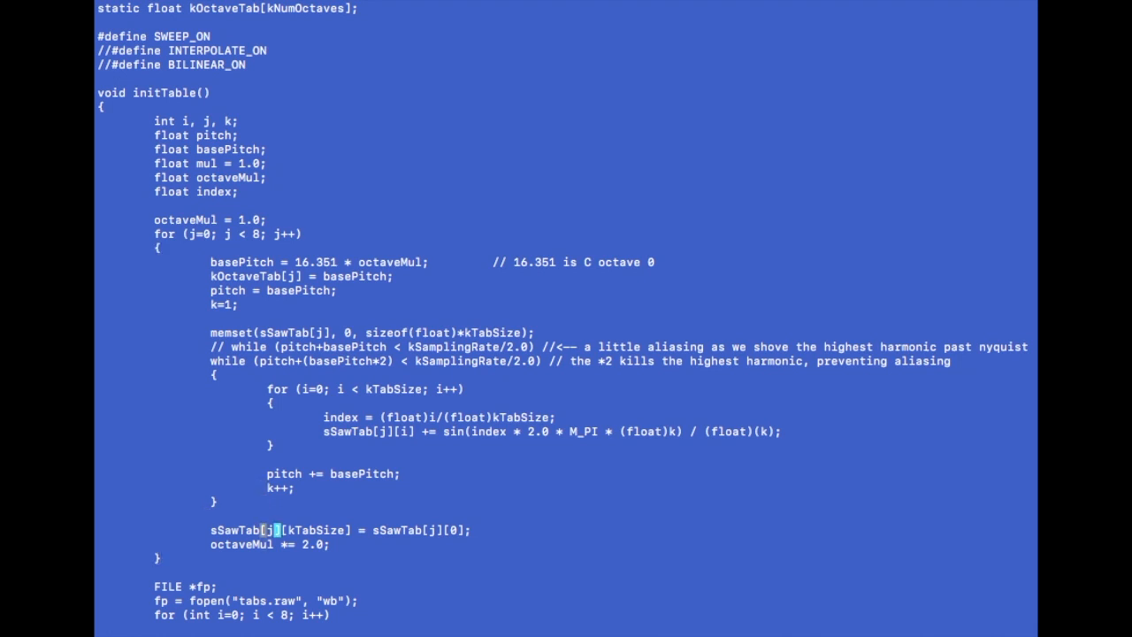
Select roughly the first sawtooth cycle of the tabs waveform in Audacity
scroll("down", 3)
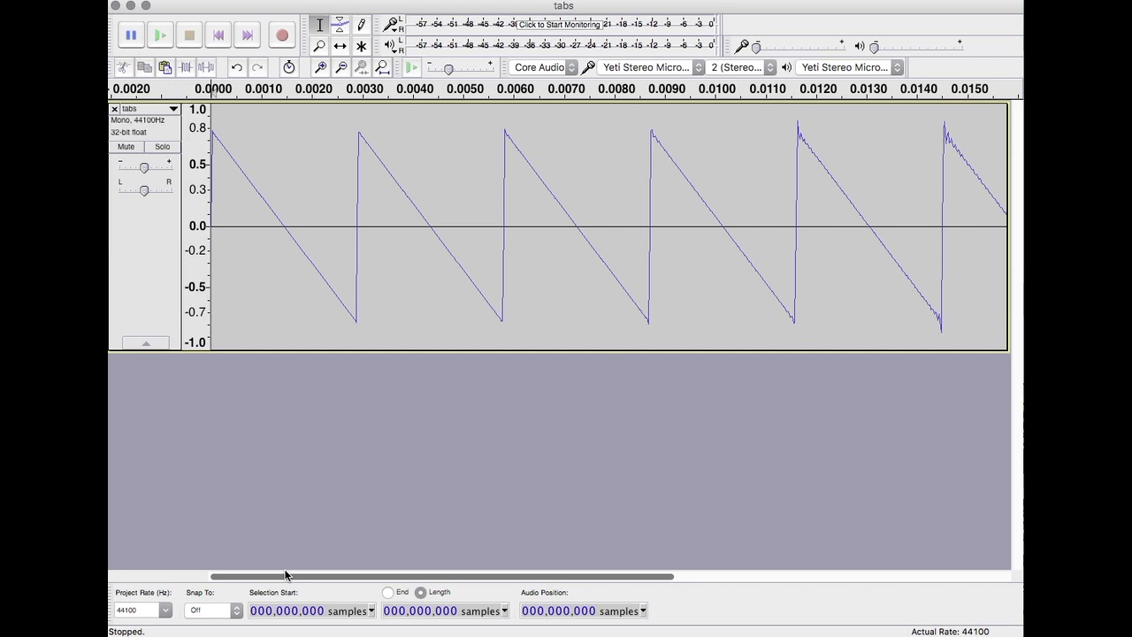
left_click_drag(283, 576, 424, 576)
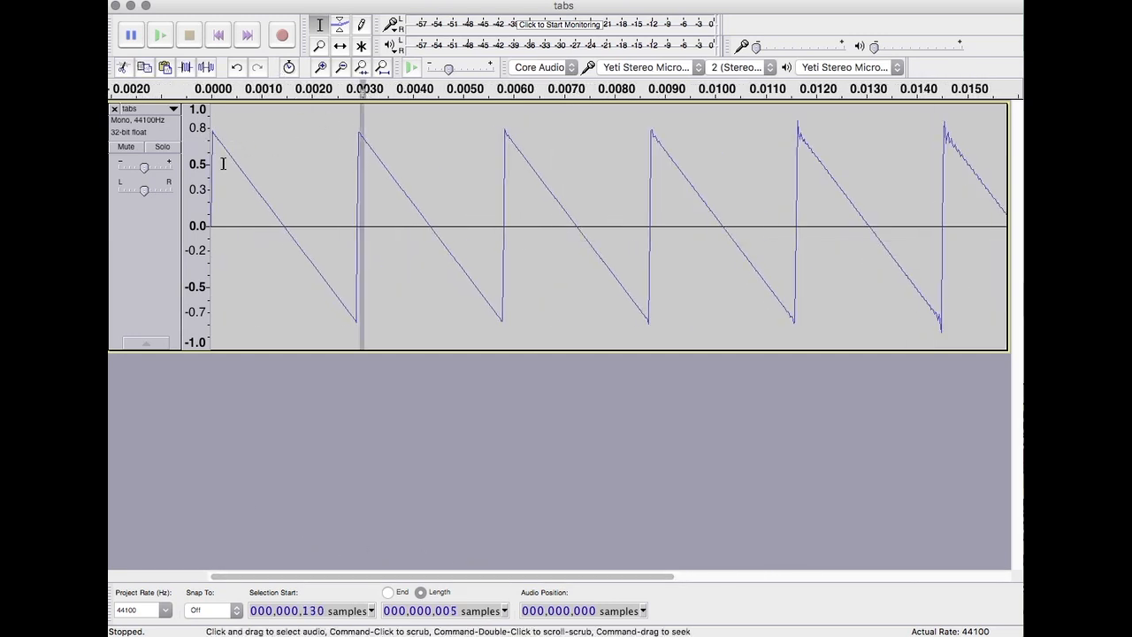
left_click_drag(208, 221, 361, 221)
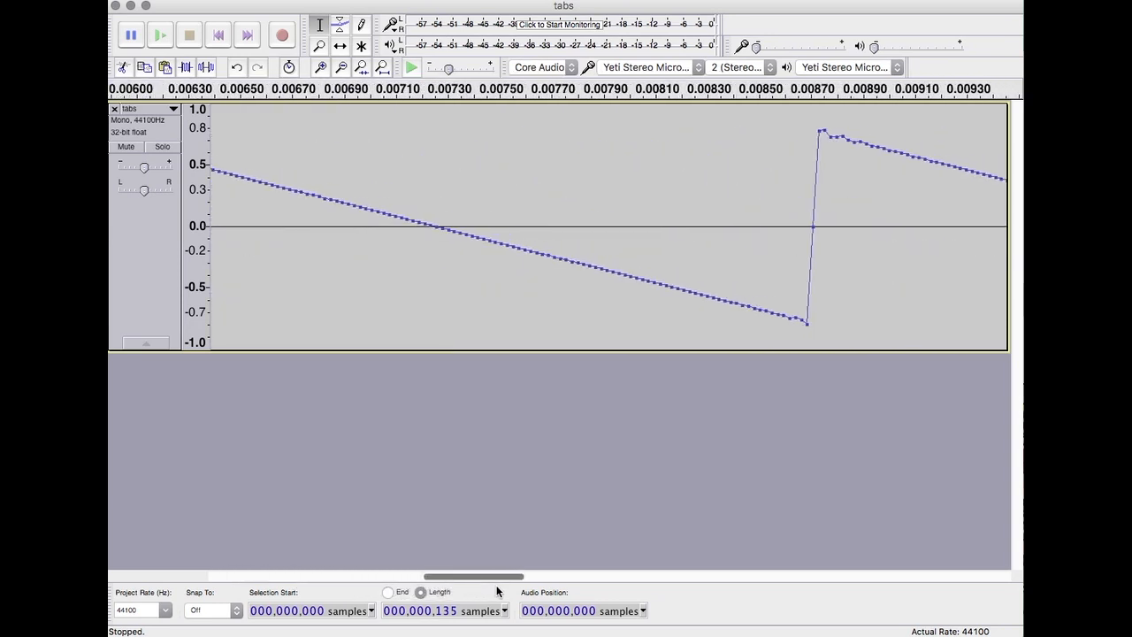
Pan along the zoomed tabs samples around the reset near 0.0087 seconds
scroll("right", 3)
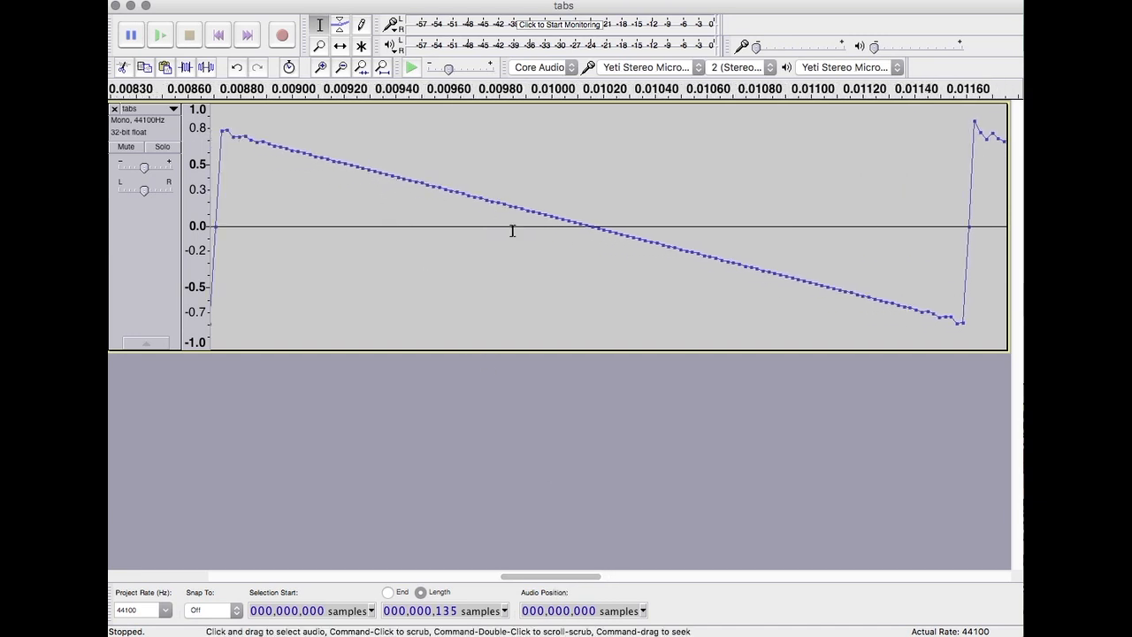
mouse_move(414, 168)
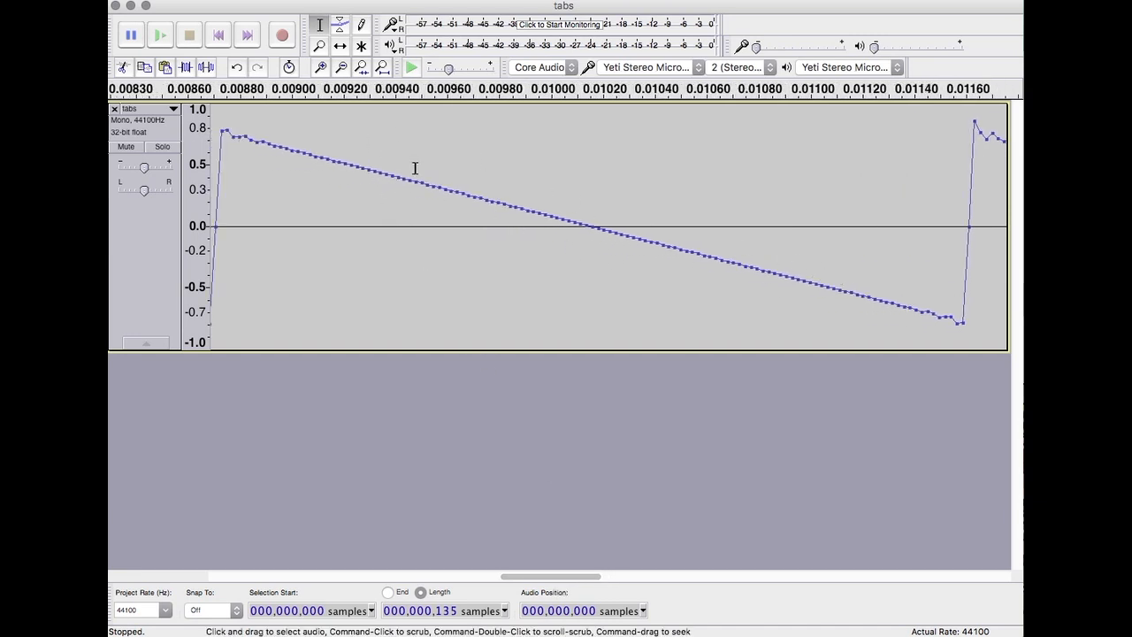
left_click_drag(549, 576, 508, 577)
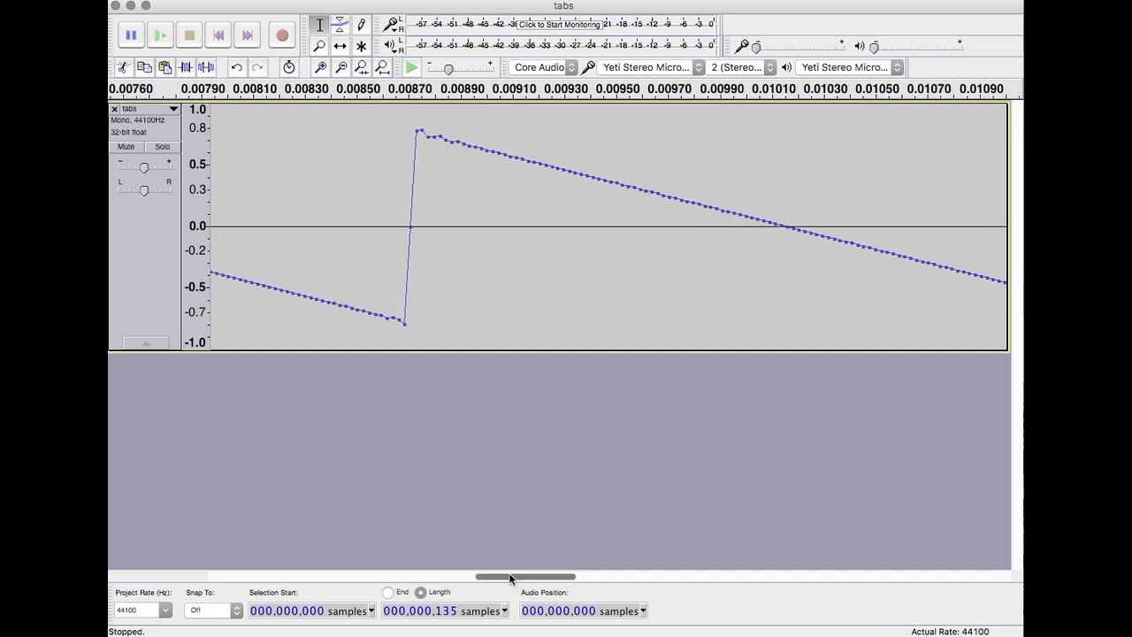
left_click_drag(512, 577, 494, 577)
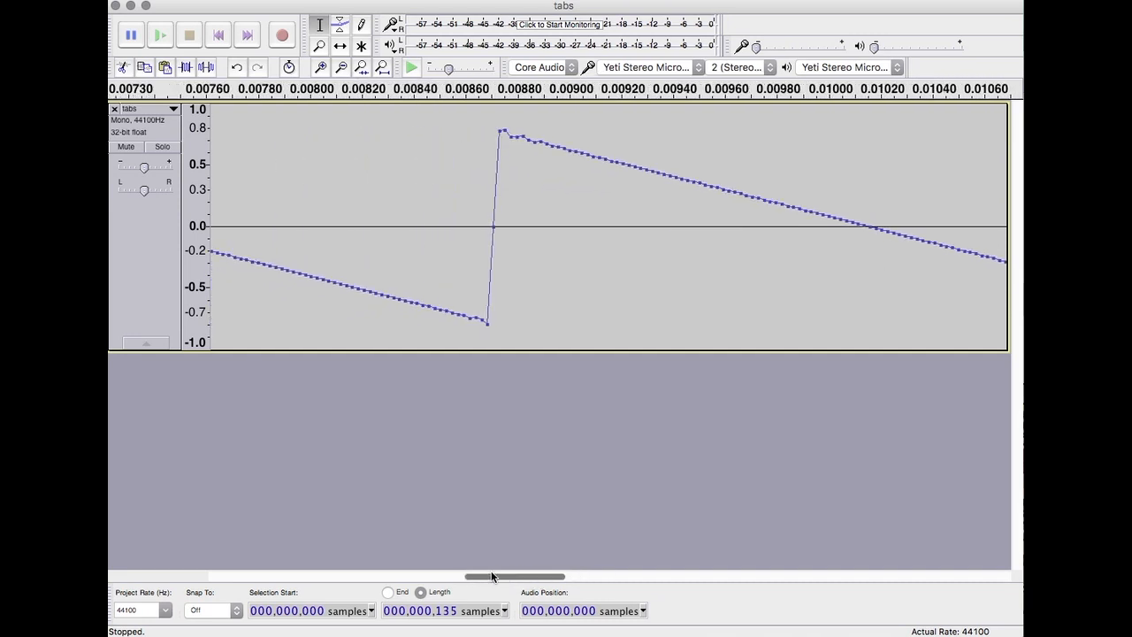
left_click_drag(493, 577, 386, 576)
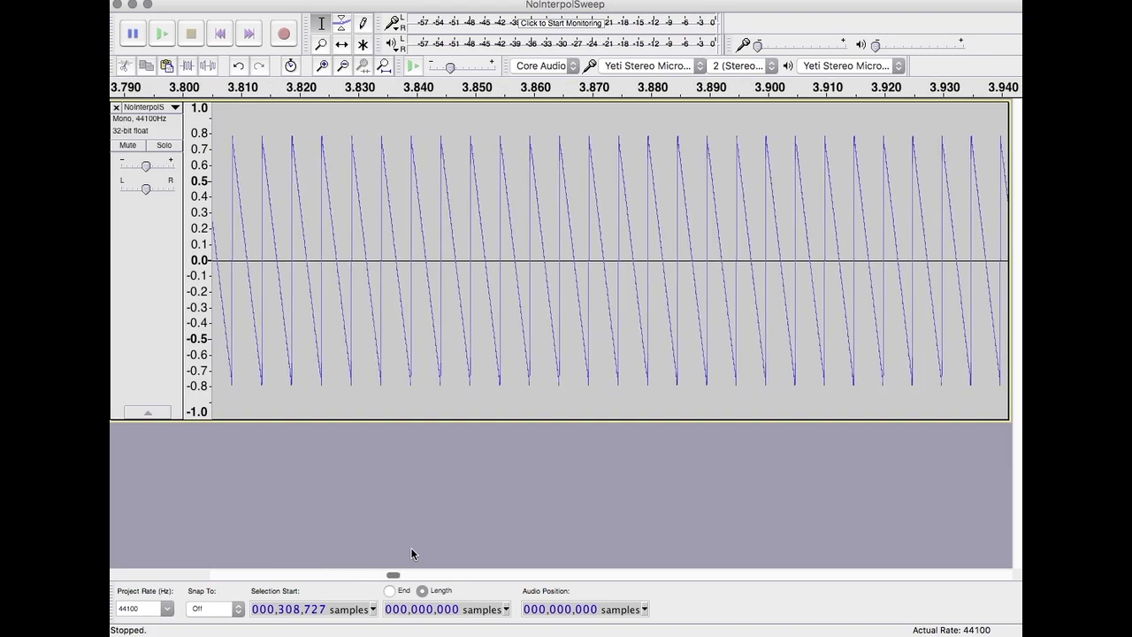
Scroll the NoInterpolSweep track back to time zero
scroll("left", 3)
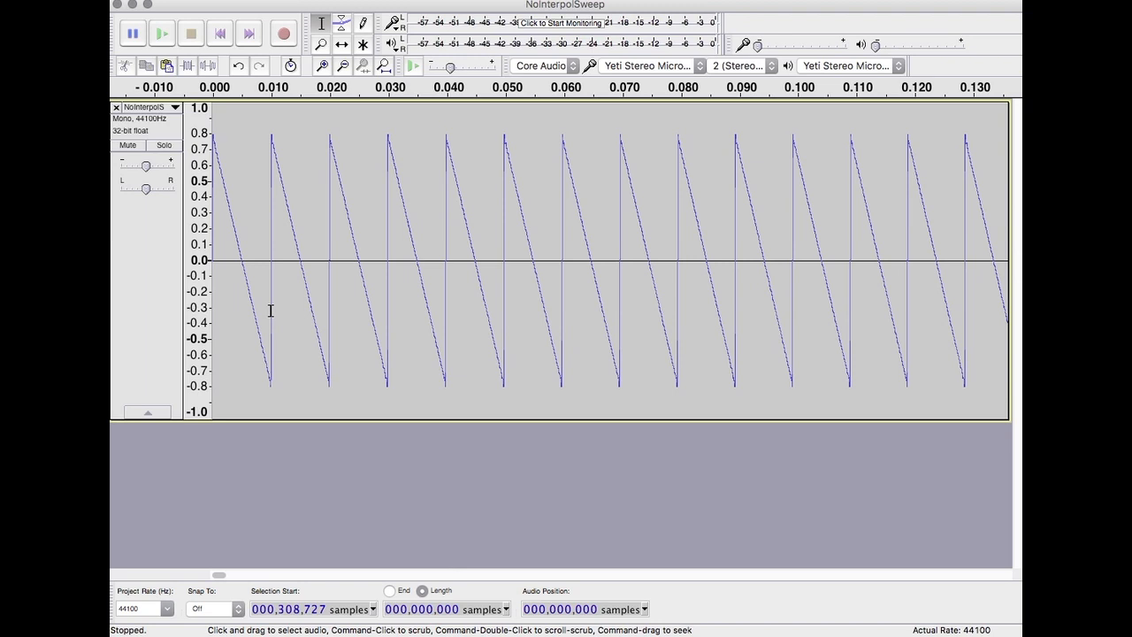
mouse_move(235, 587)
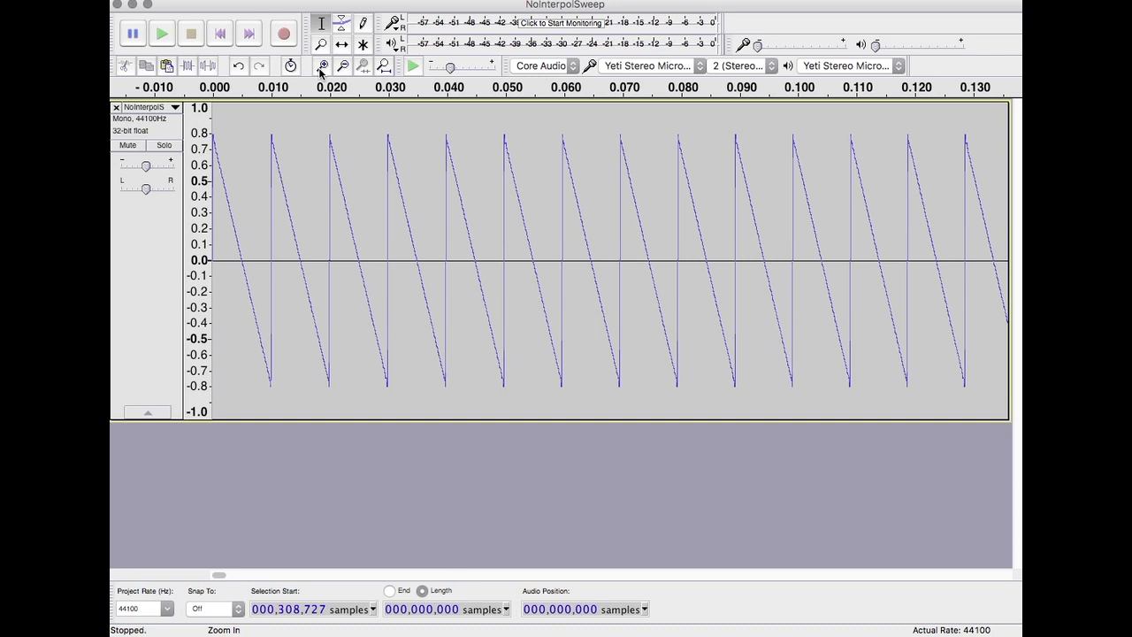
left_click(323, 65)
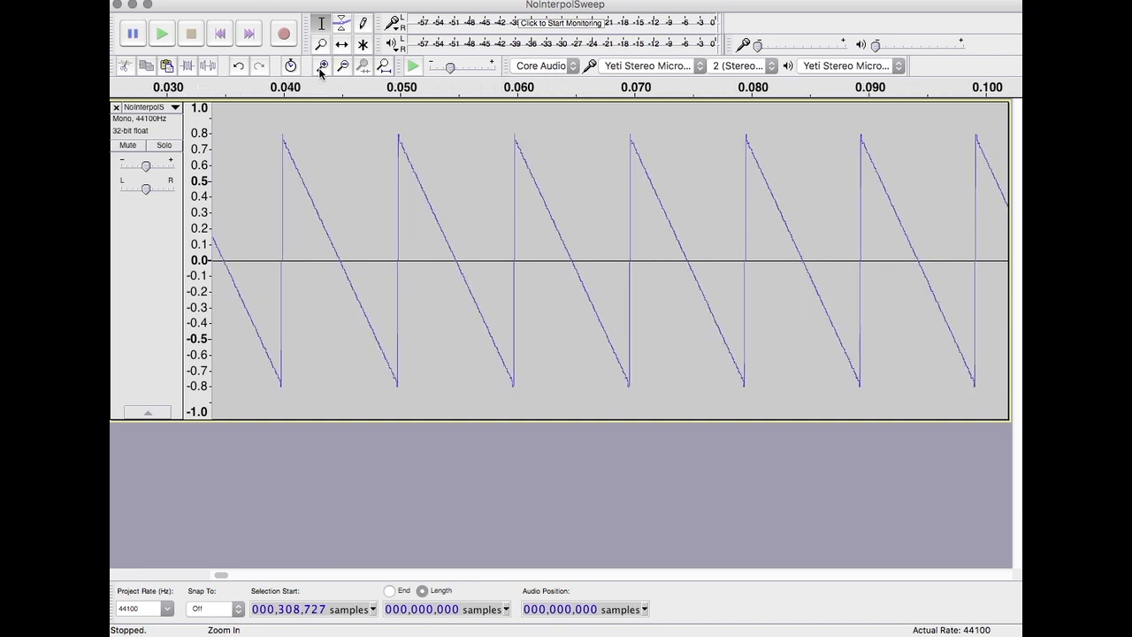
left_click(321, 66)
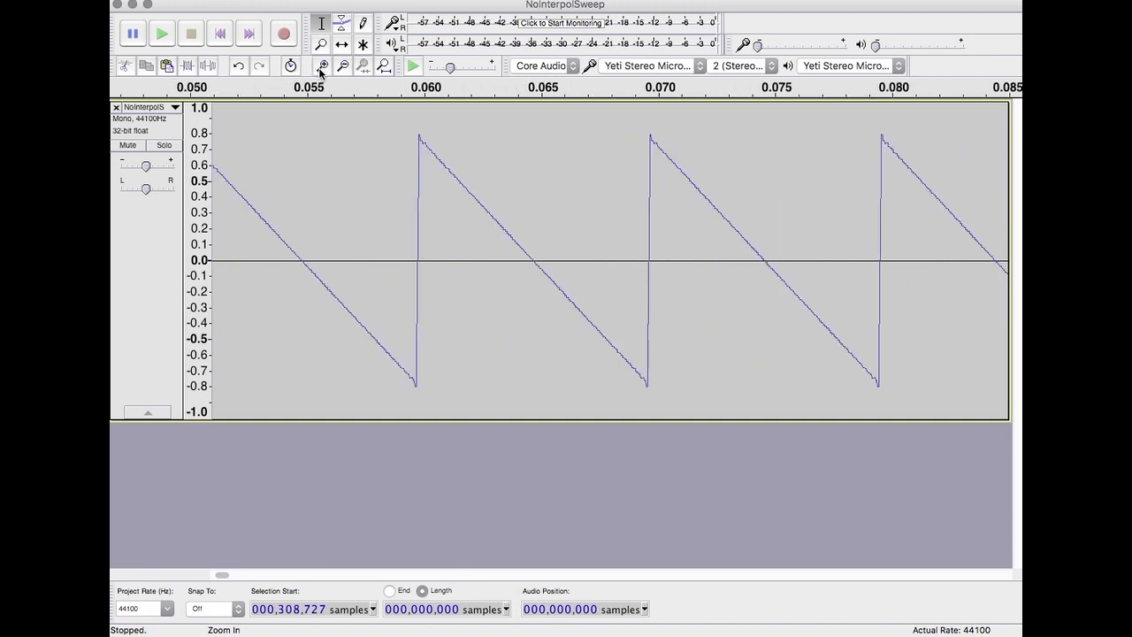
left_click(322, 66)
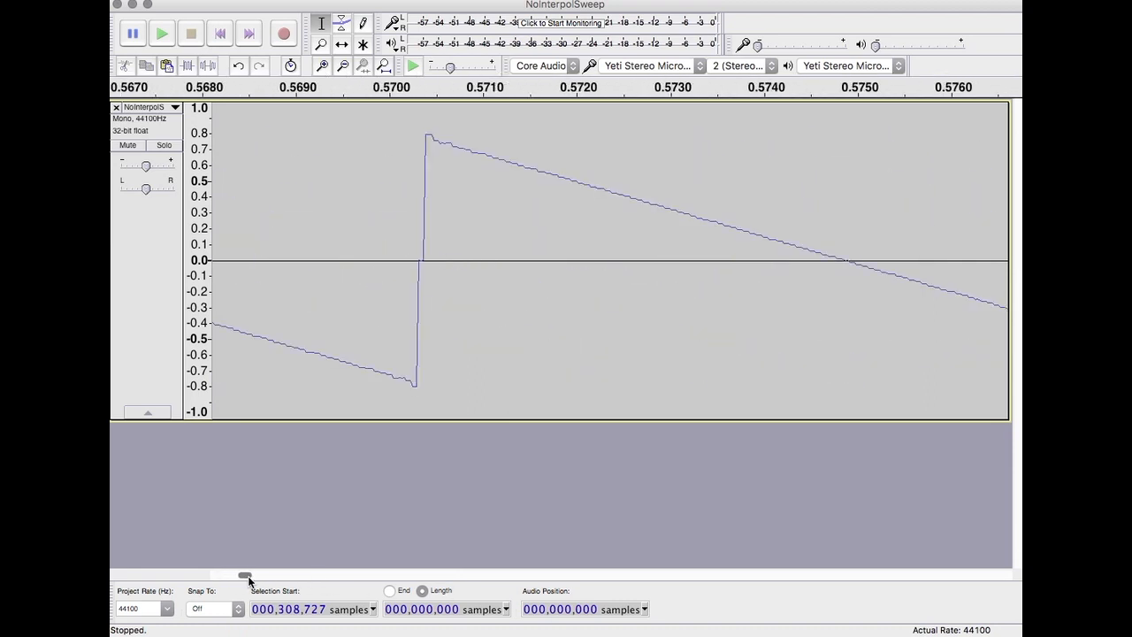
left_click(342, 65)
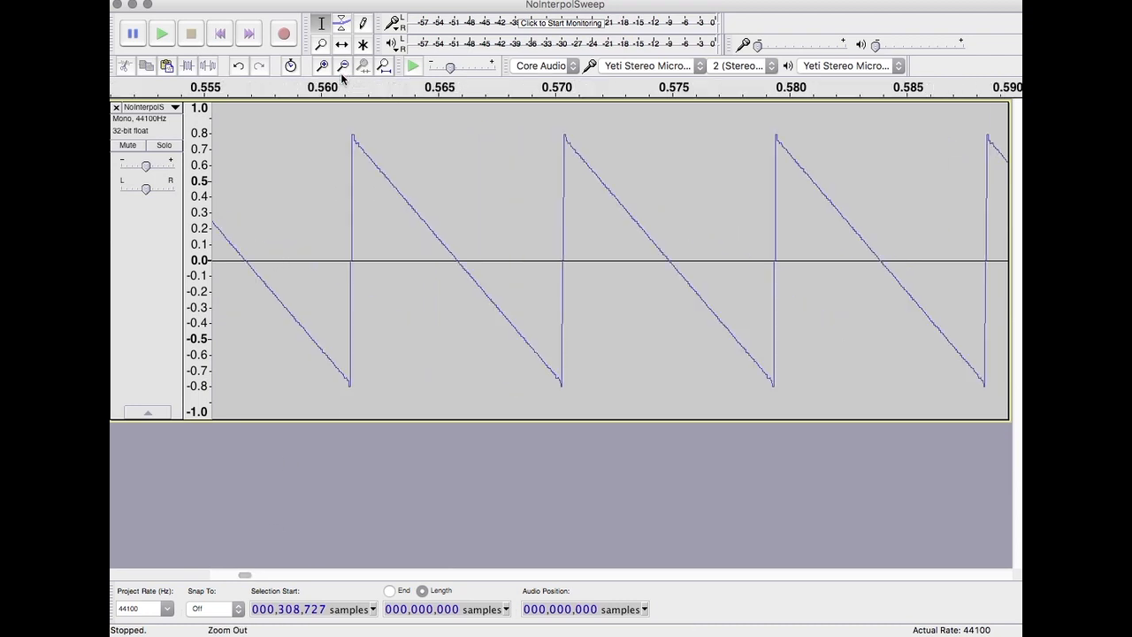
left_click(322, 66)
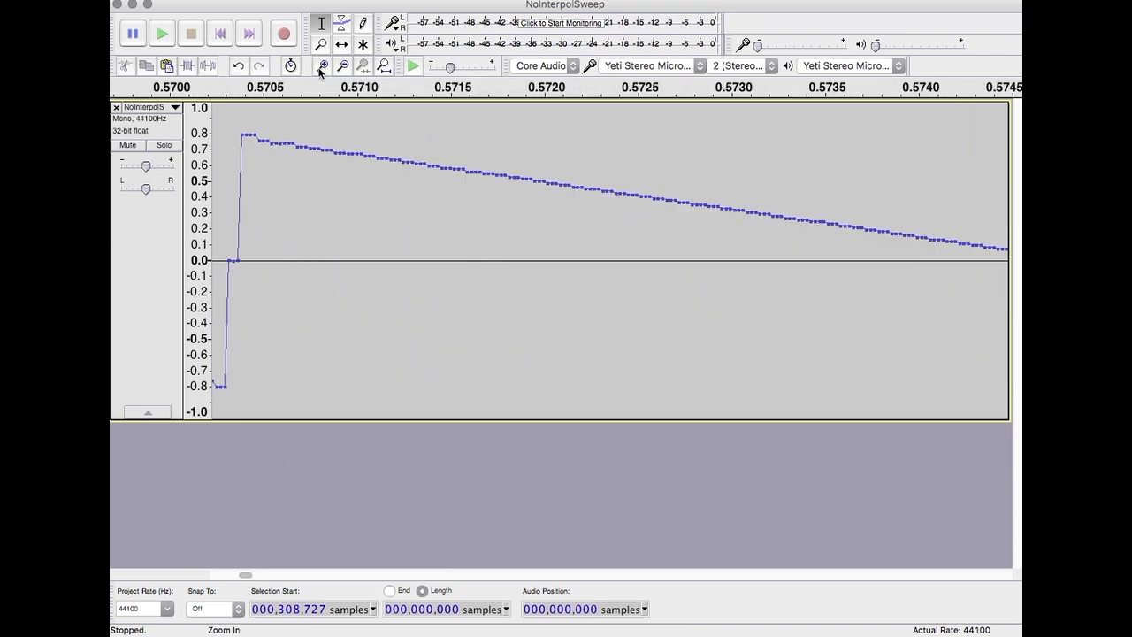
left_click(363, 65)
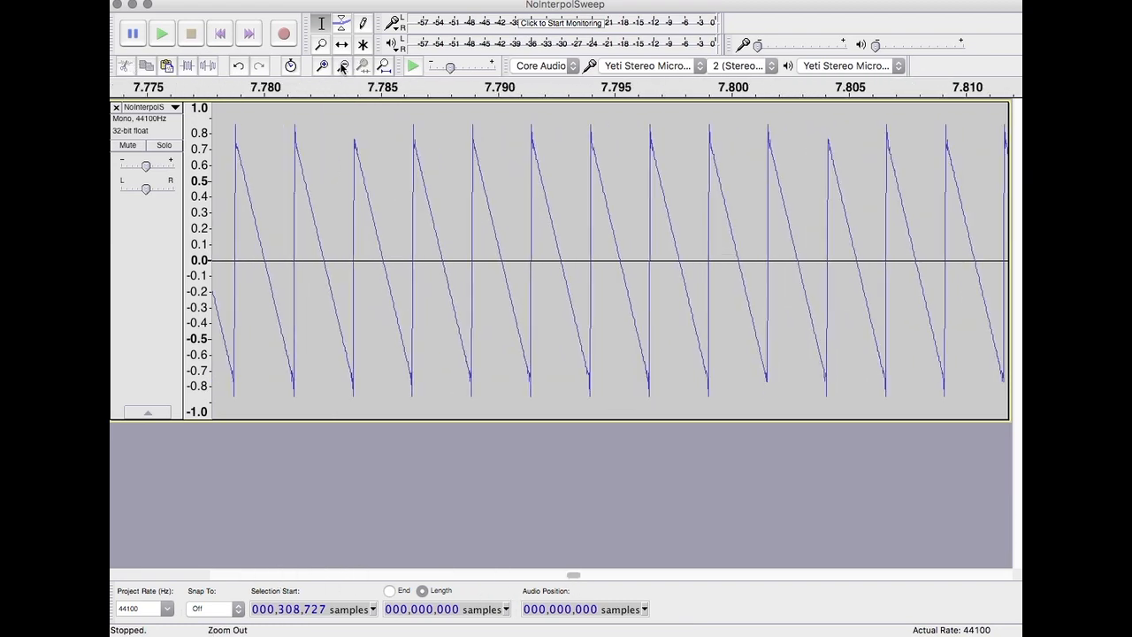
left_click(321, 65)
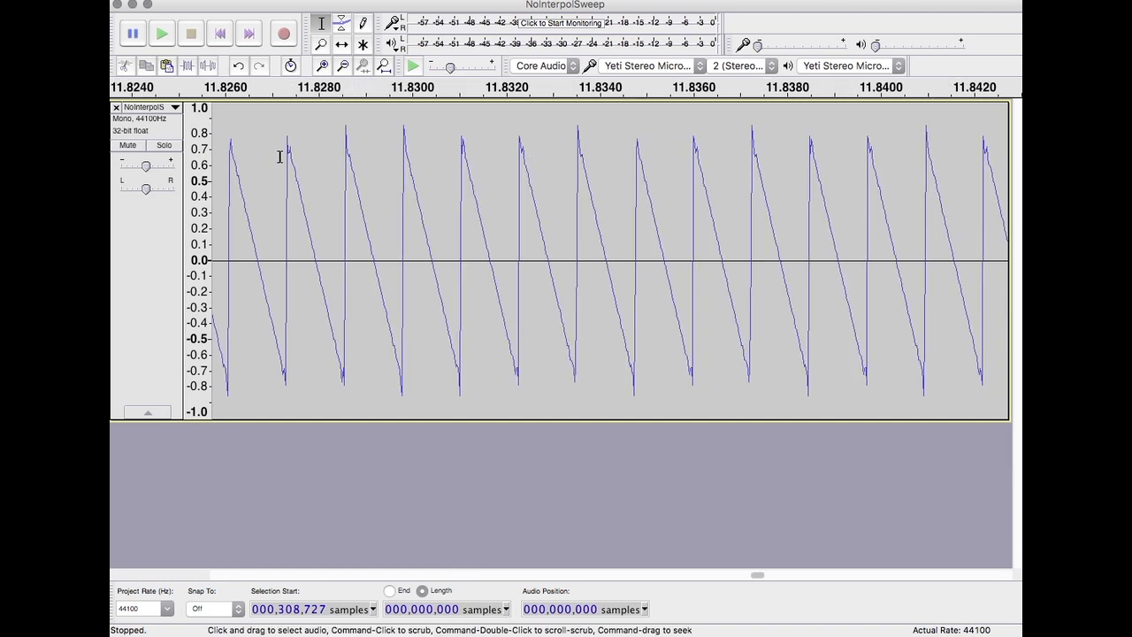
mouse_move(352, 240)
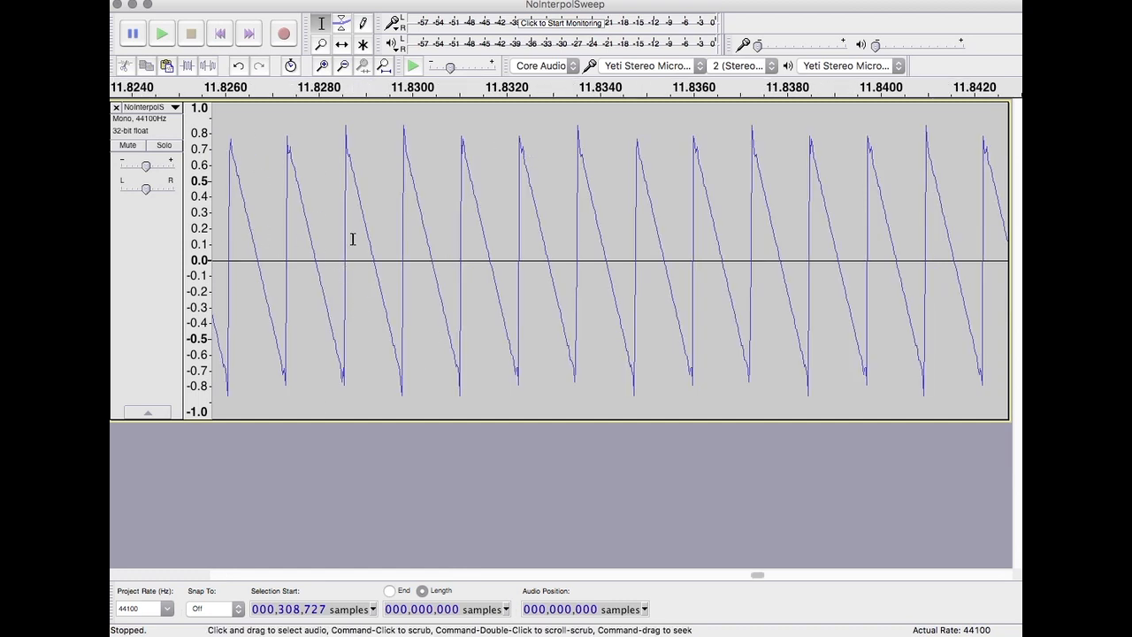
mouse_move(398, 522)
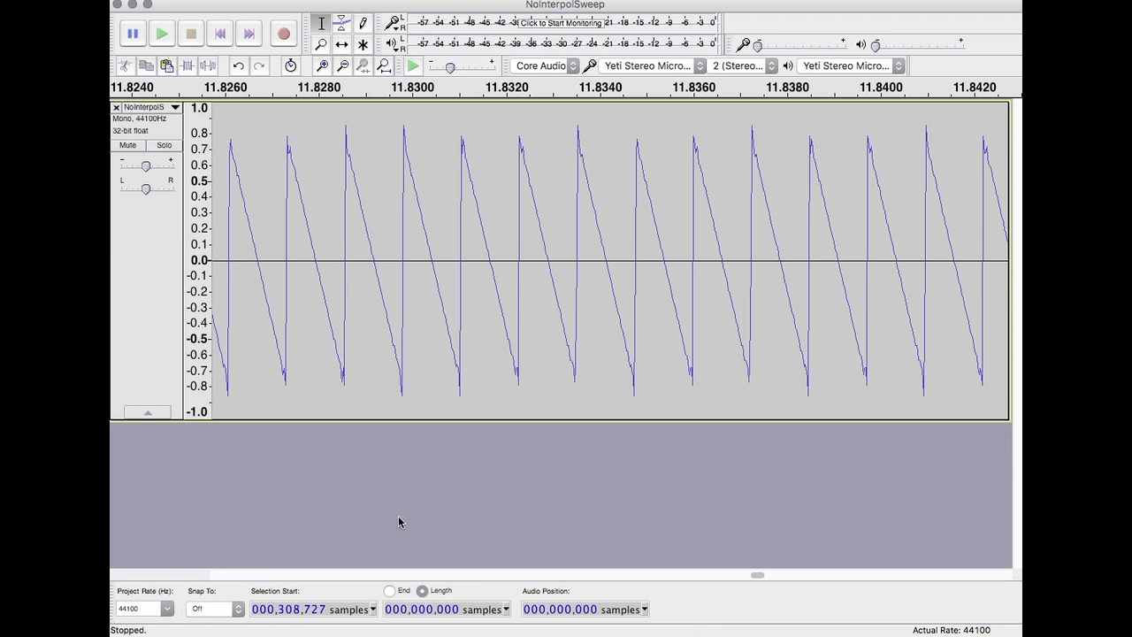
mouse_move(385, 175)
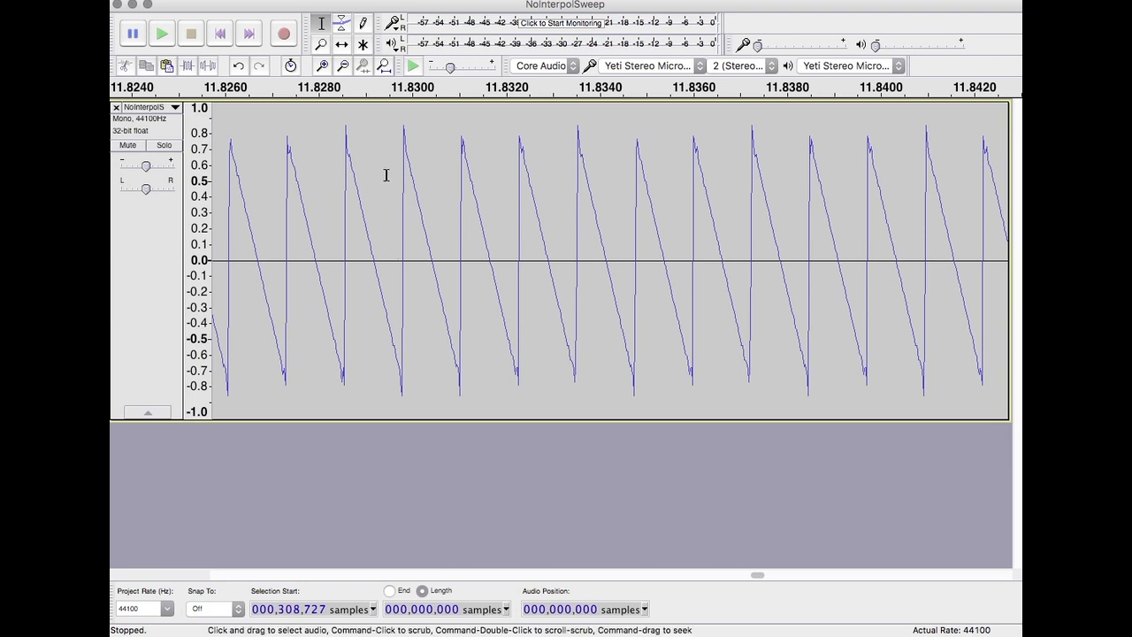
mouse_move(378, 220)
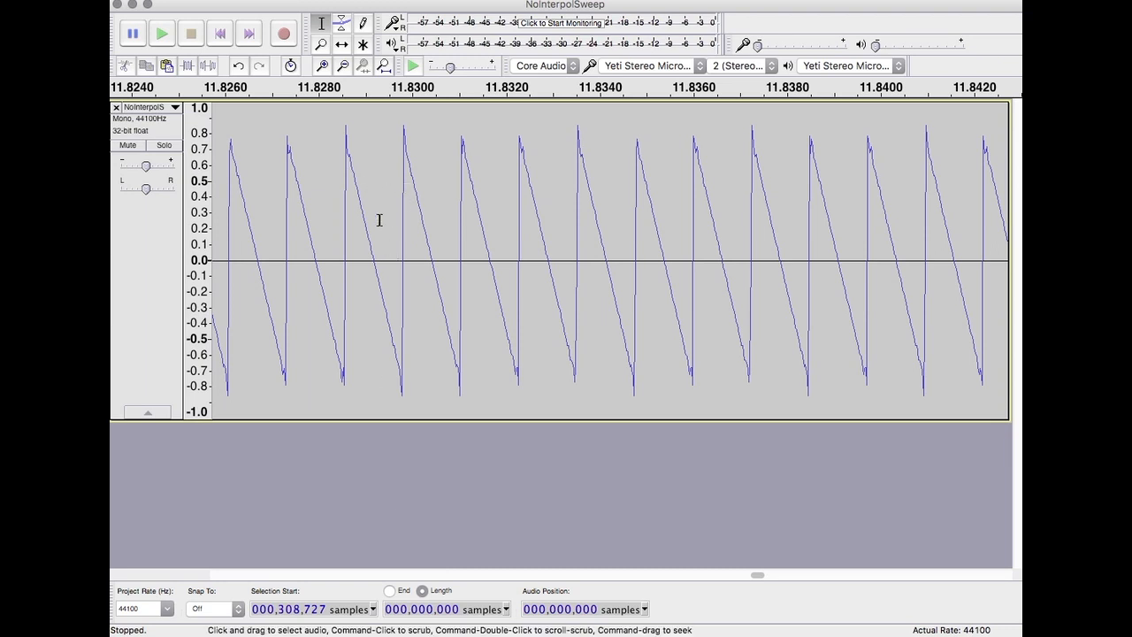
mouse_move(374, 279)
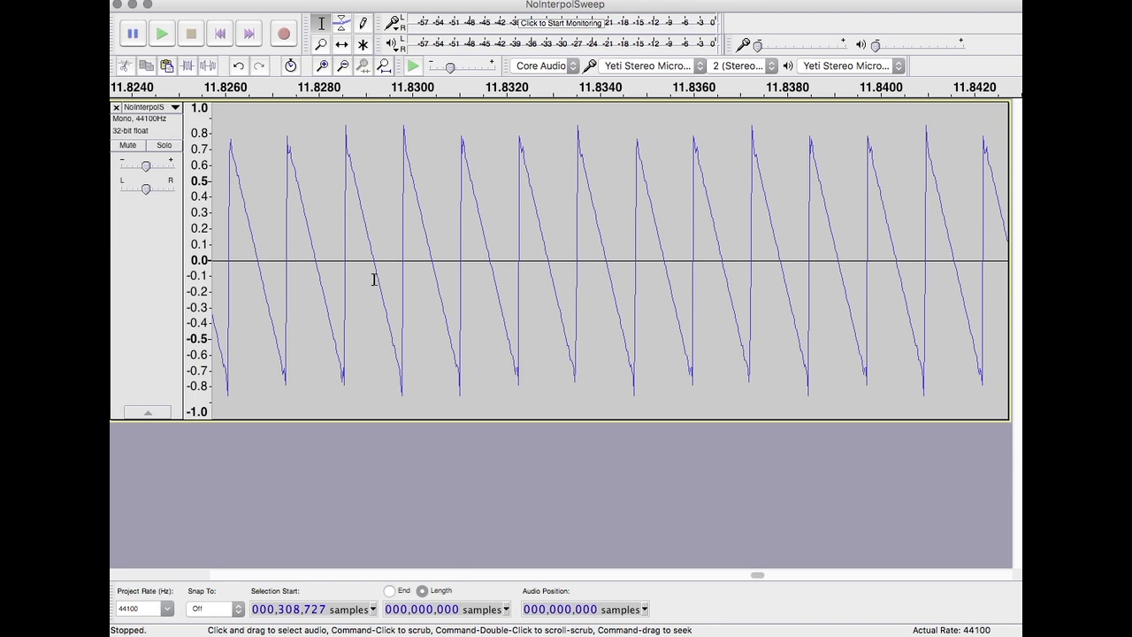
mouse_move(418, 403)
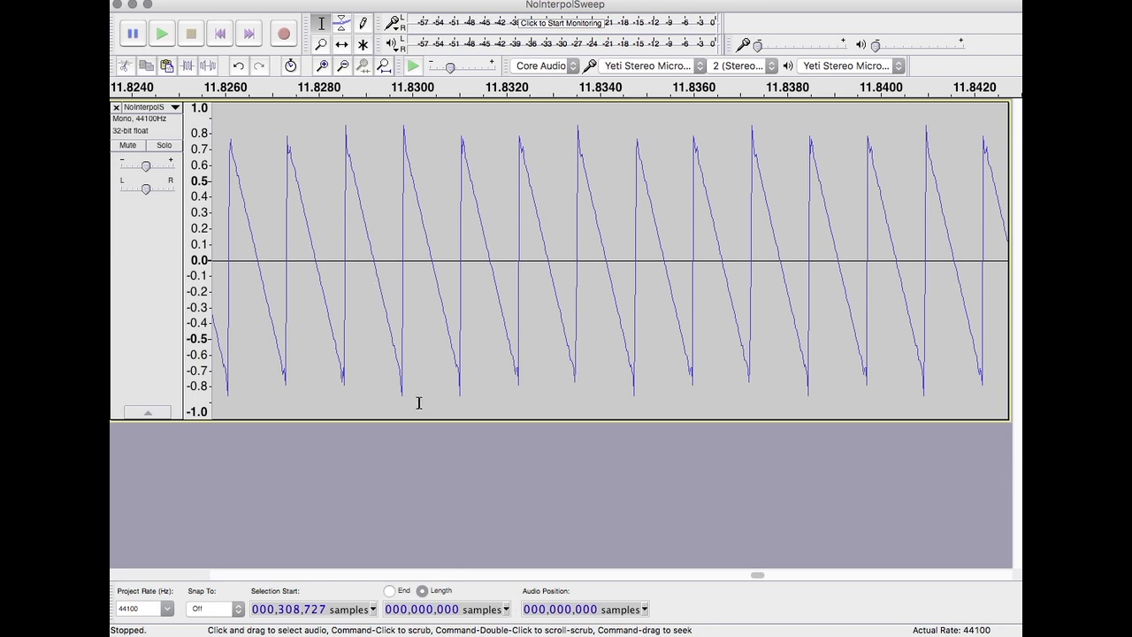
mouse_move(381, 381)
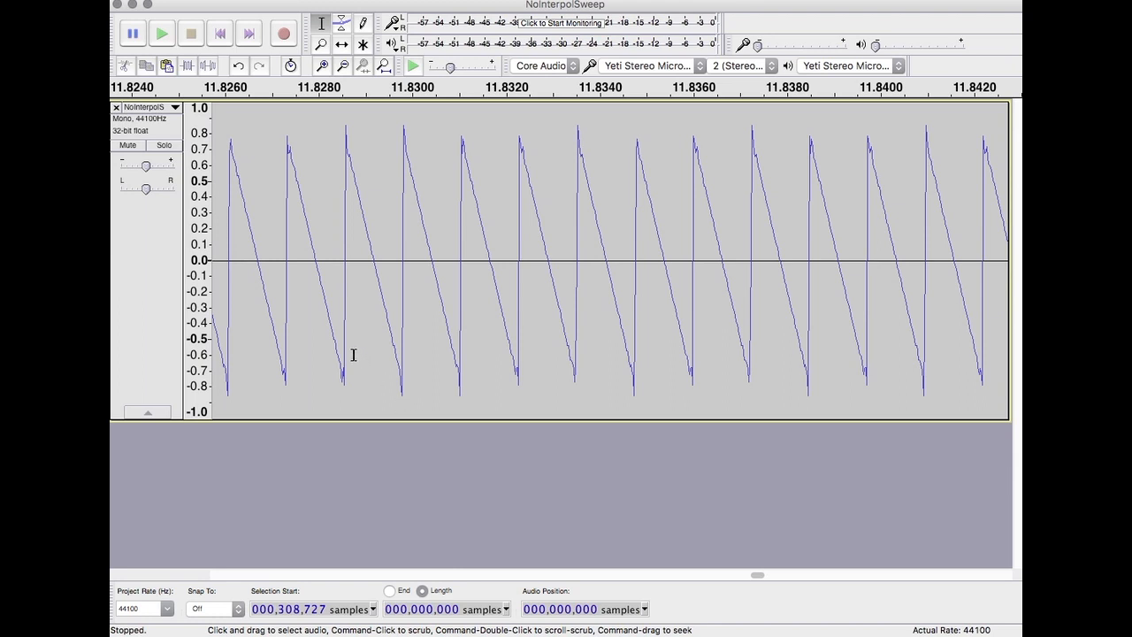
mouse_move(348, 170)
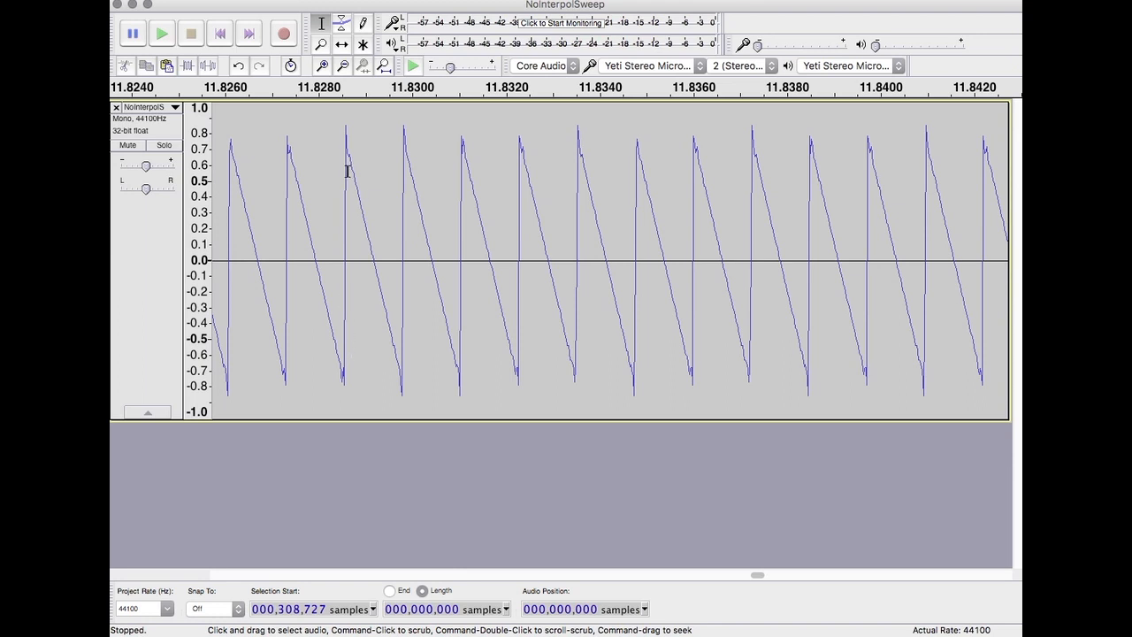
mouse_move(348, 179)
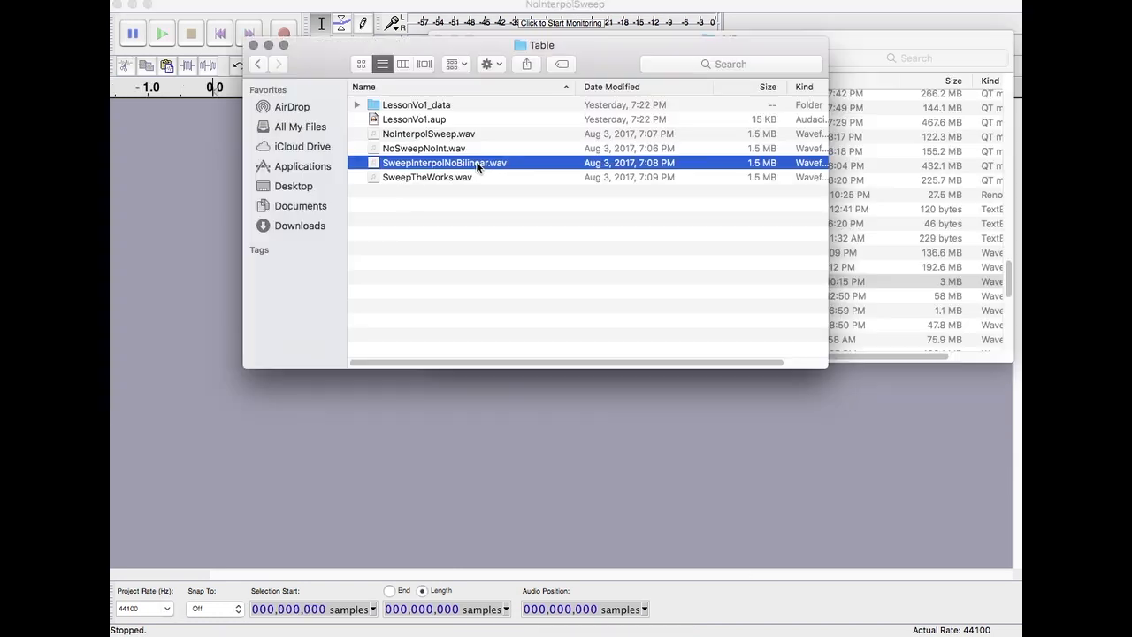
mouse_move(482, 478)
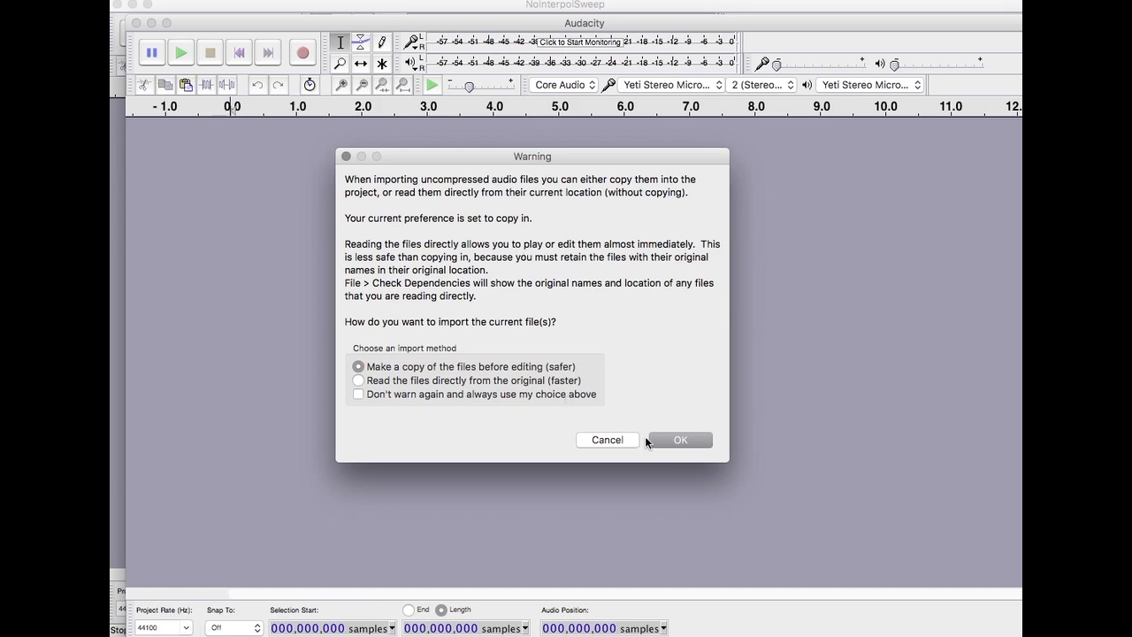
Confirm importing a copy of SweepInterpolNoBilinear.wav into Audacity
left_click(679, 439)
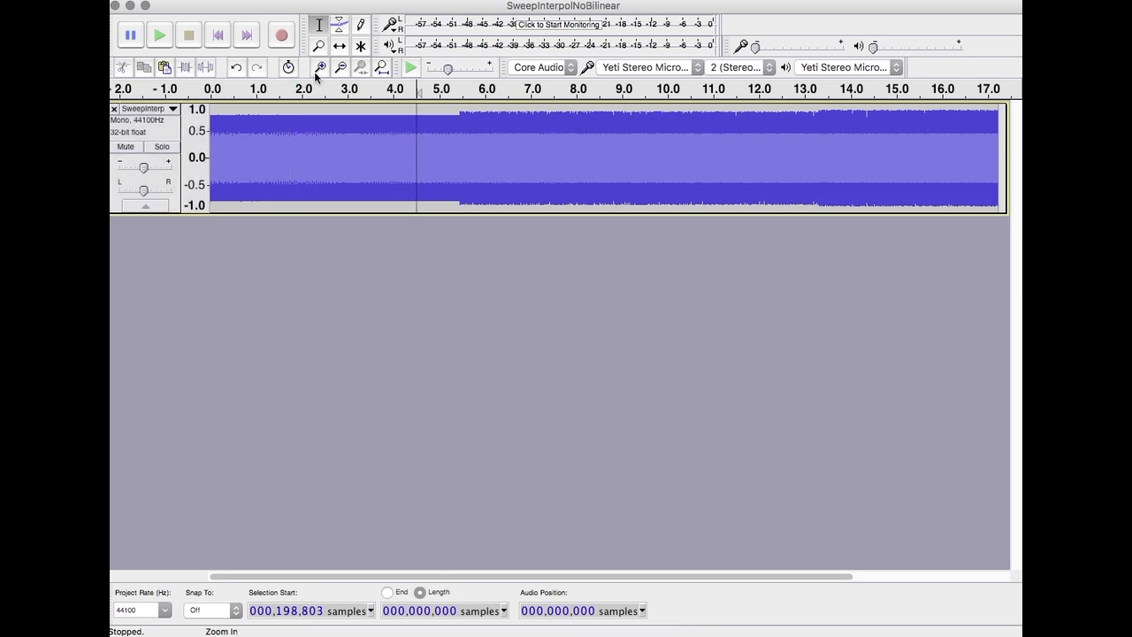
Zoom in twice on SweepInterpolNoBilinear and bring the later sweep near 11.7 seconds into view
left_click(319, 67)
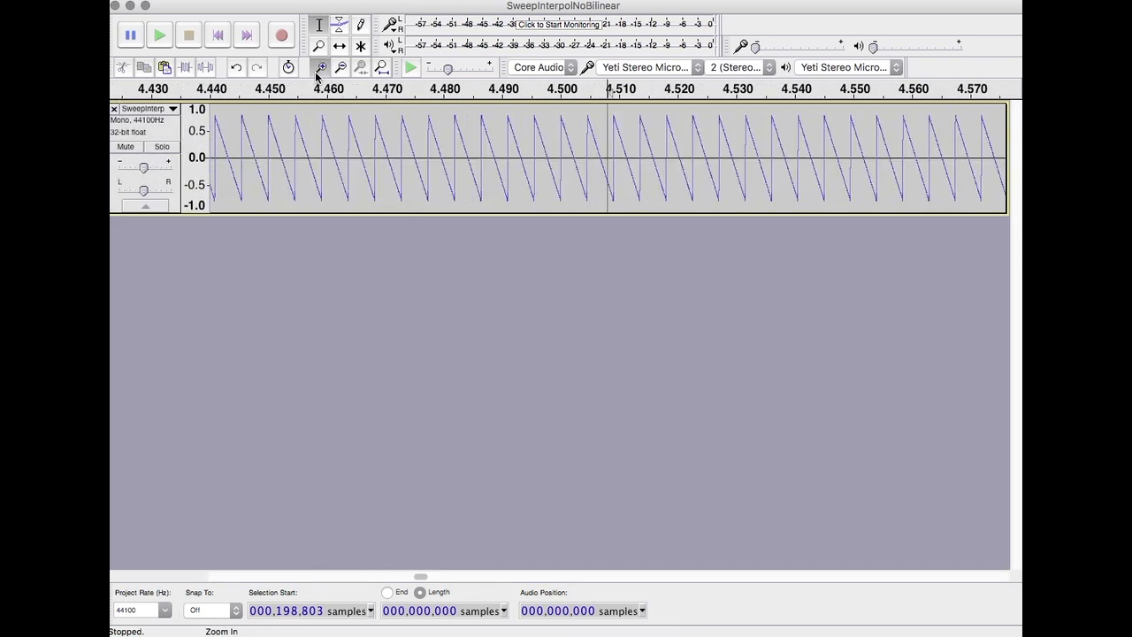
left_click(318, 67)
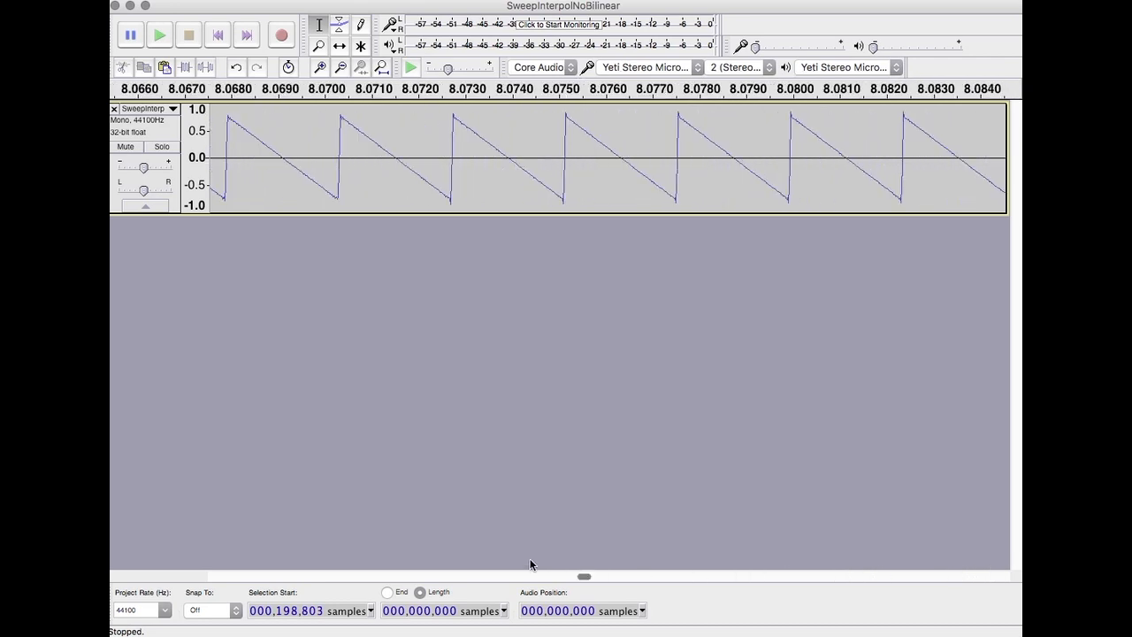
left_click(340, 67)
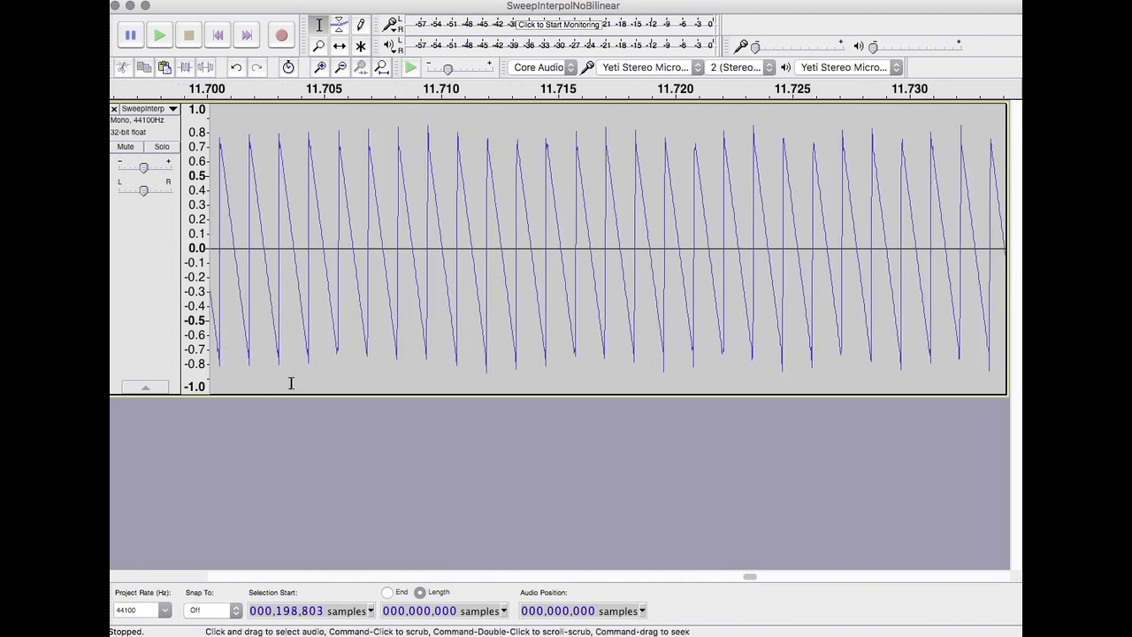
mouse_move(383, 458)
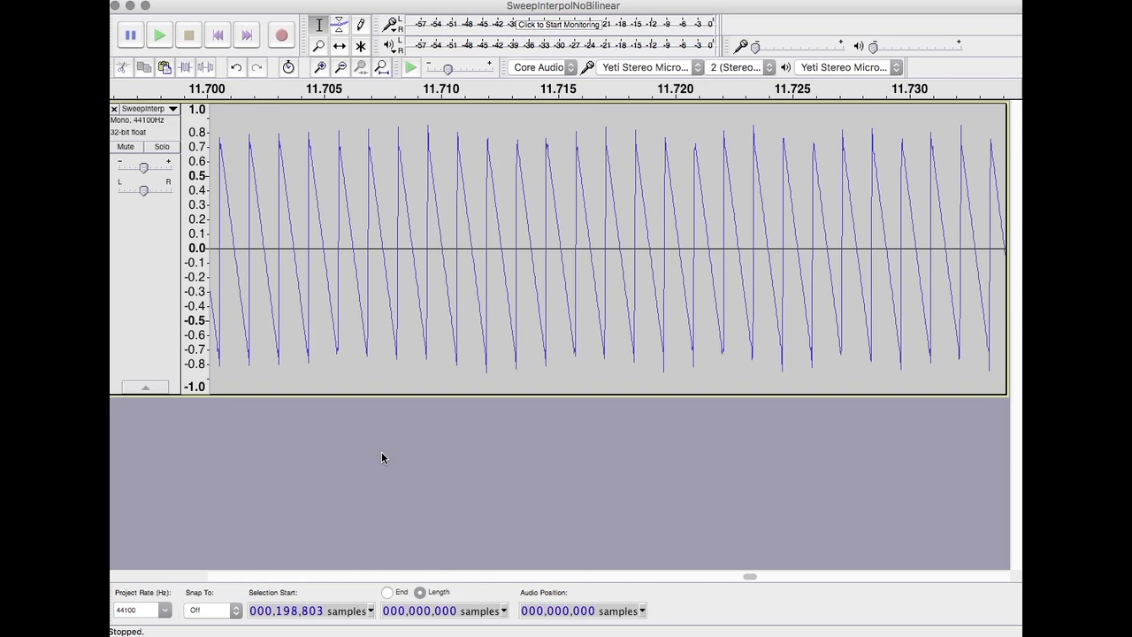
mouse_move(381, 465)
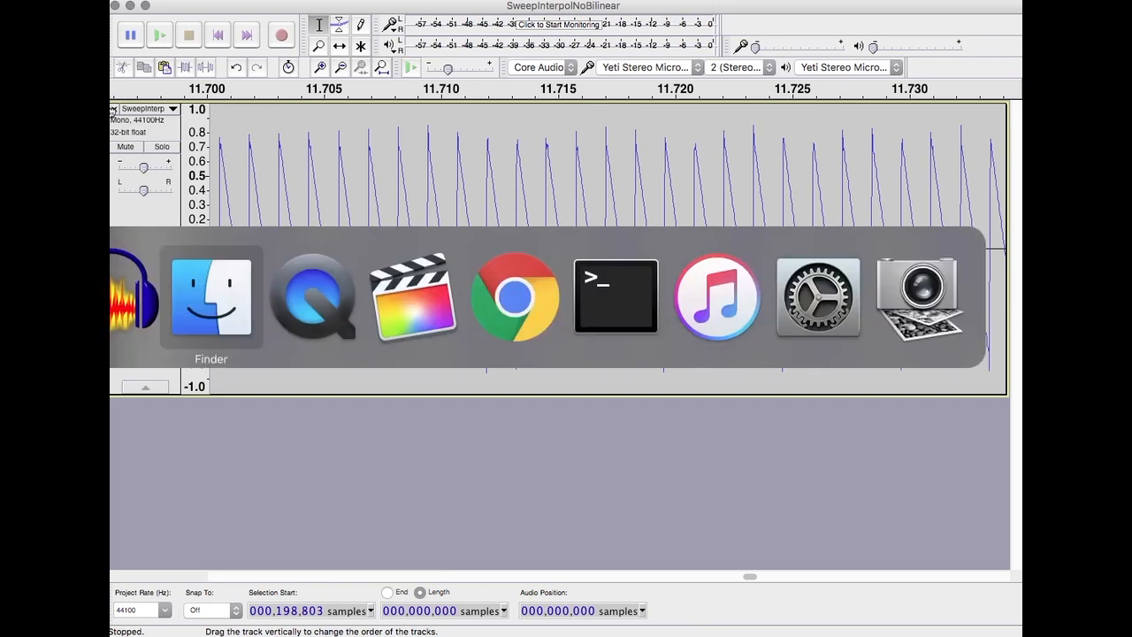
Pick SweepTheWorks.wav from the renders folder and import a copy into Audacity
left_click(210, 296)
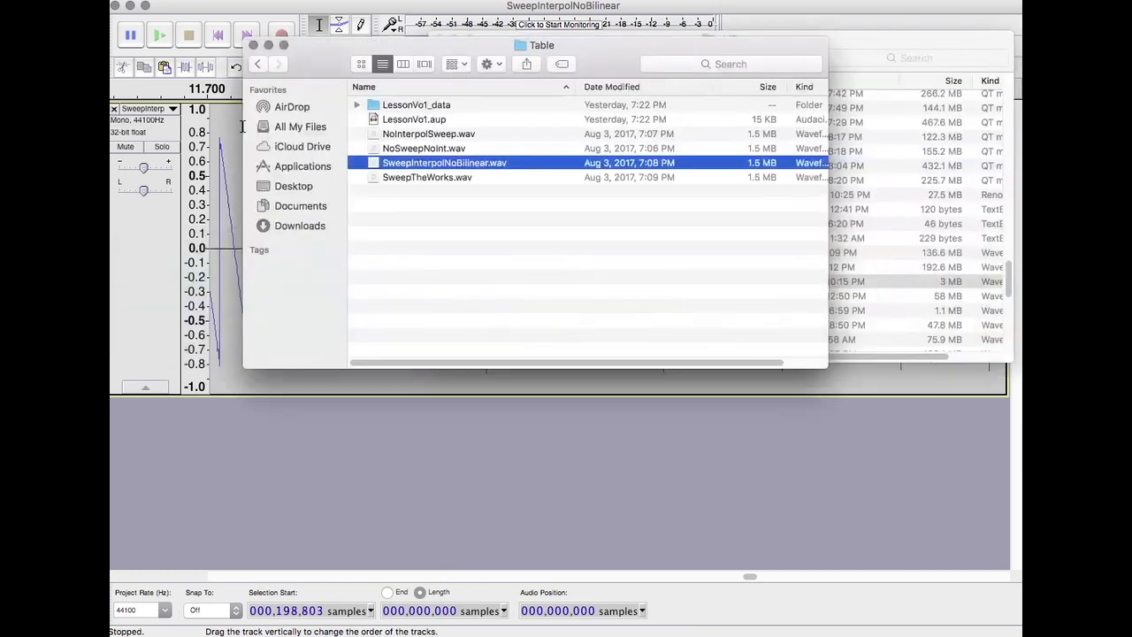
left_click(427, 177)
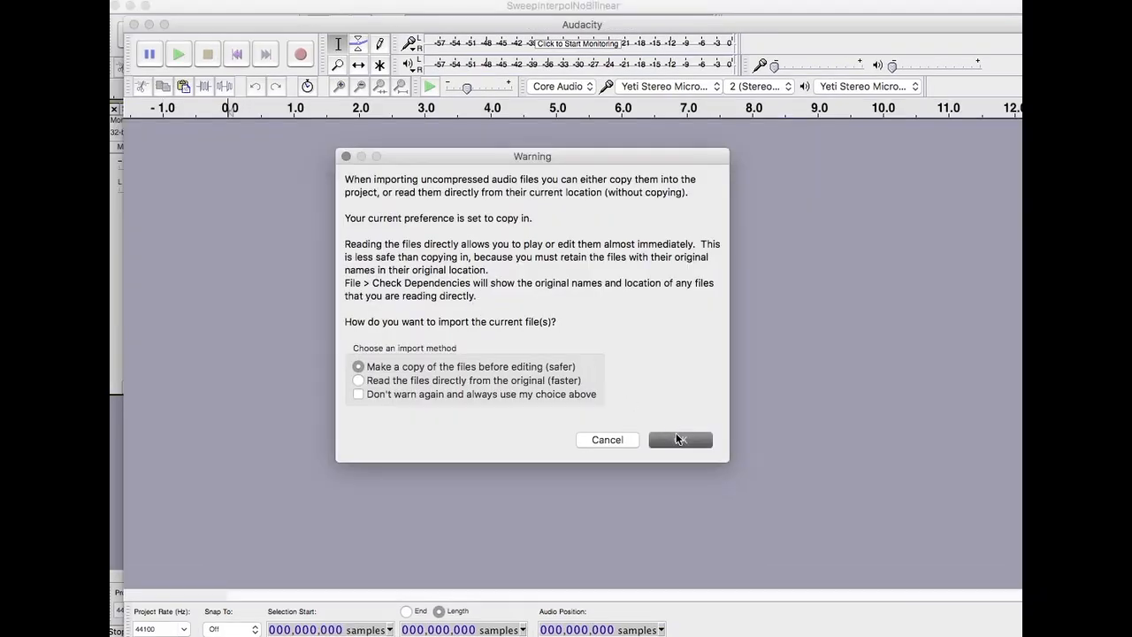
left_click(680, 439)
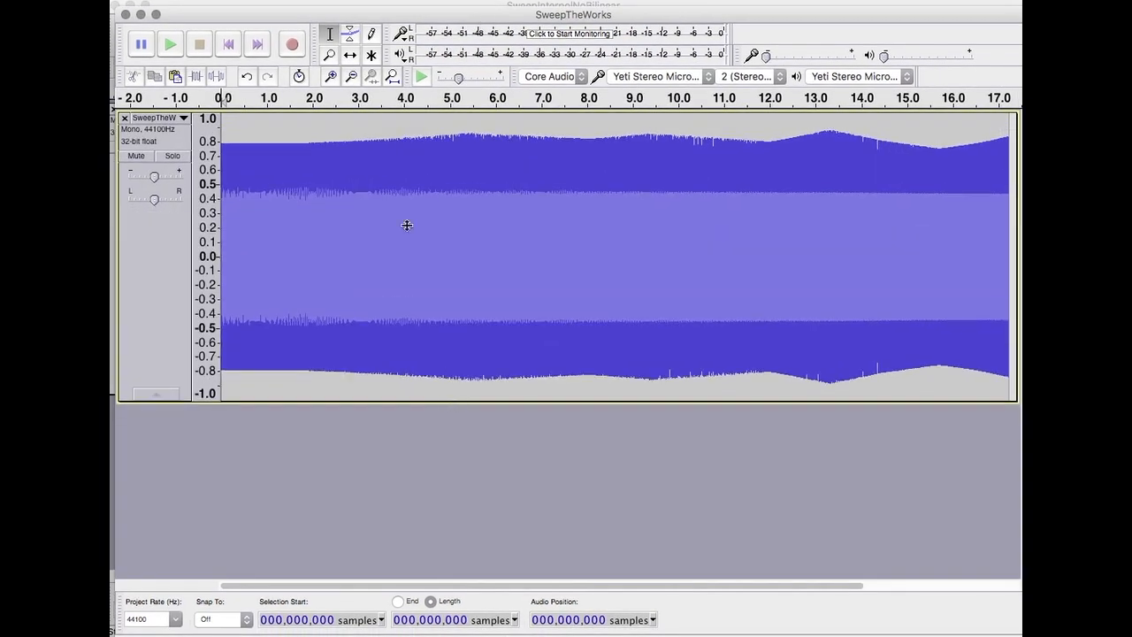
Zoom in on the SweepTheWorks waveform toward 13.21–13.28 seconds
left_click(329, 77)
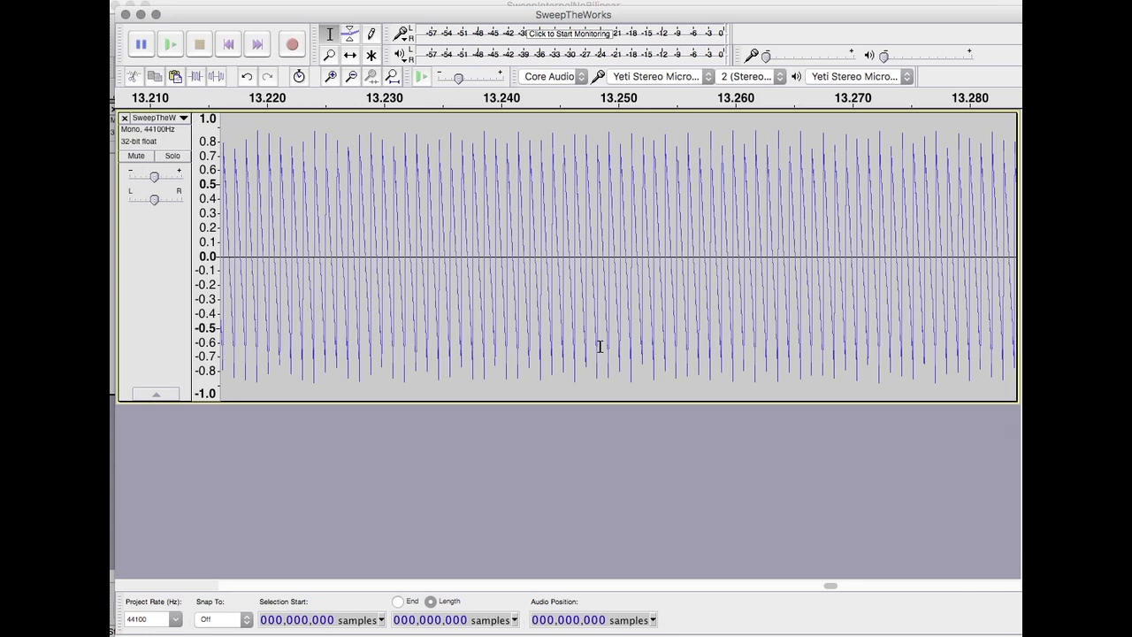
mouse_move(580, 328)
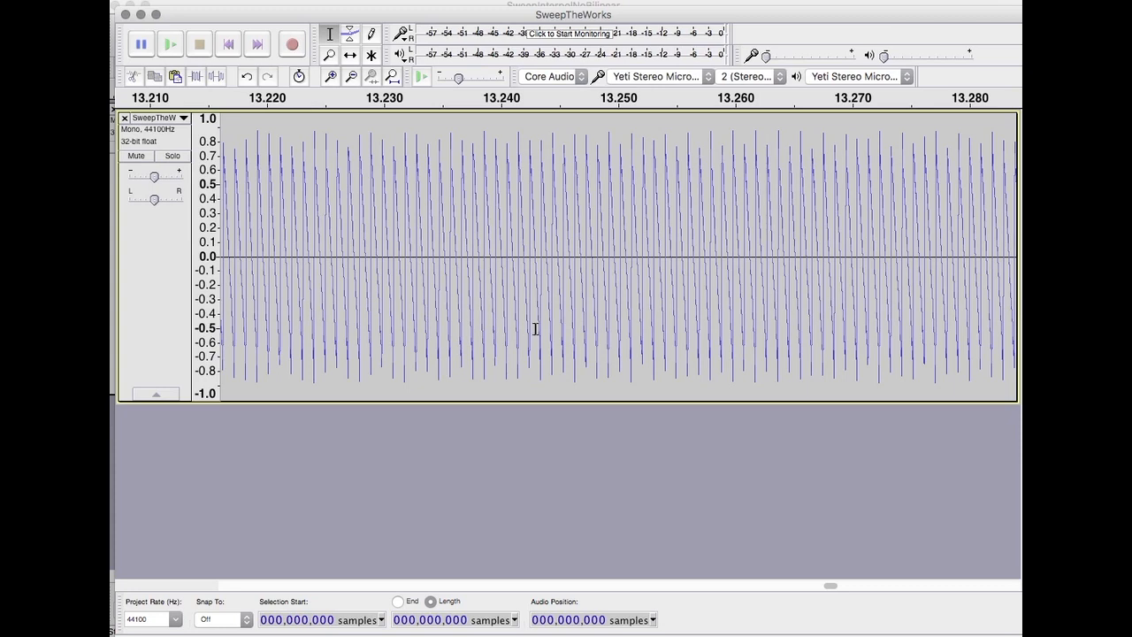
mouse_move(516, 325)
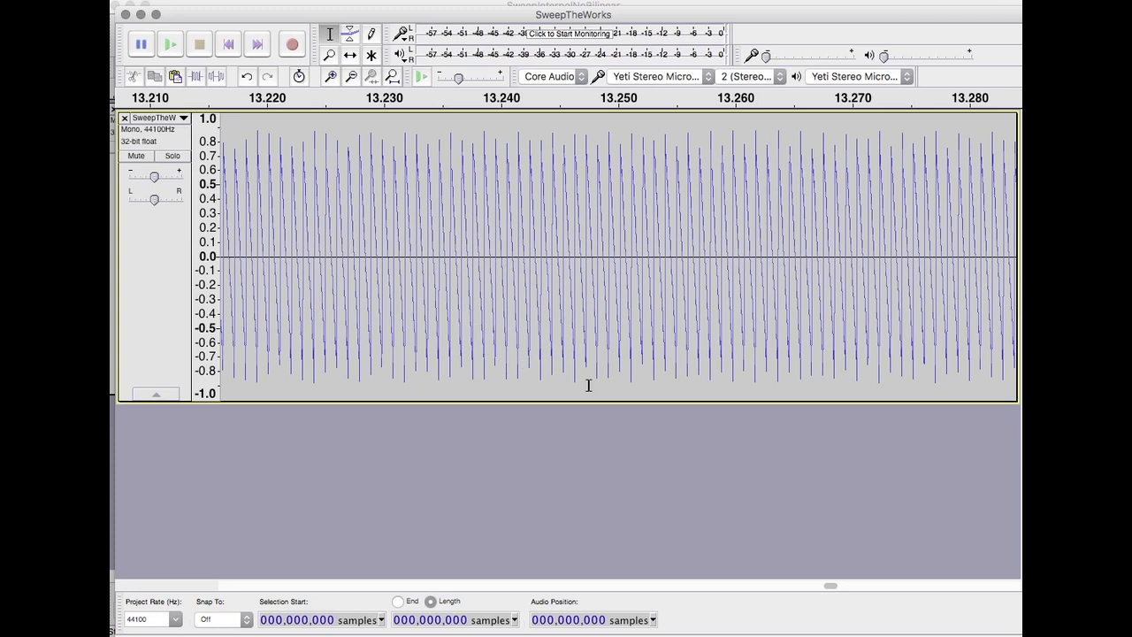
mouse_move(576, 329)
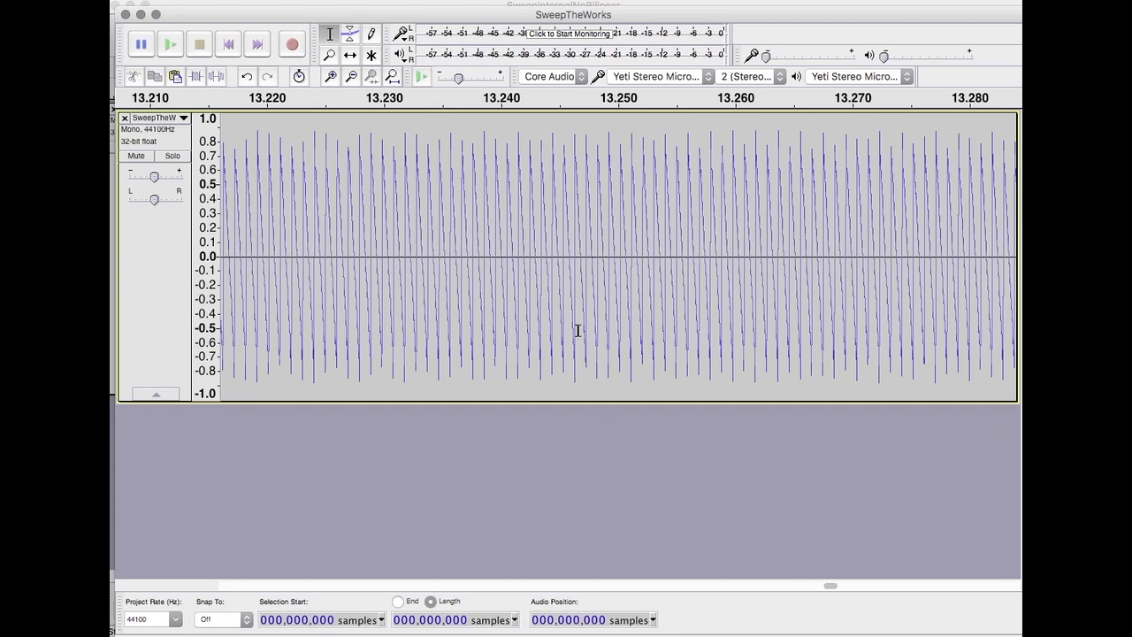
Drag-zoom to 13.23–13.25 s and mark points near 13.24 s and the 13.235 s reset
left_click_drag(447, 256, 643, 256)
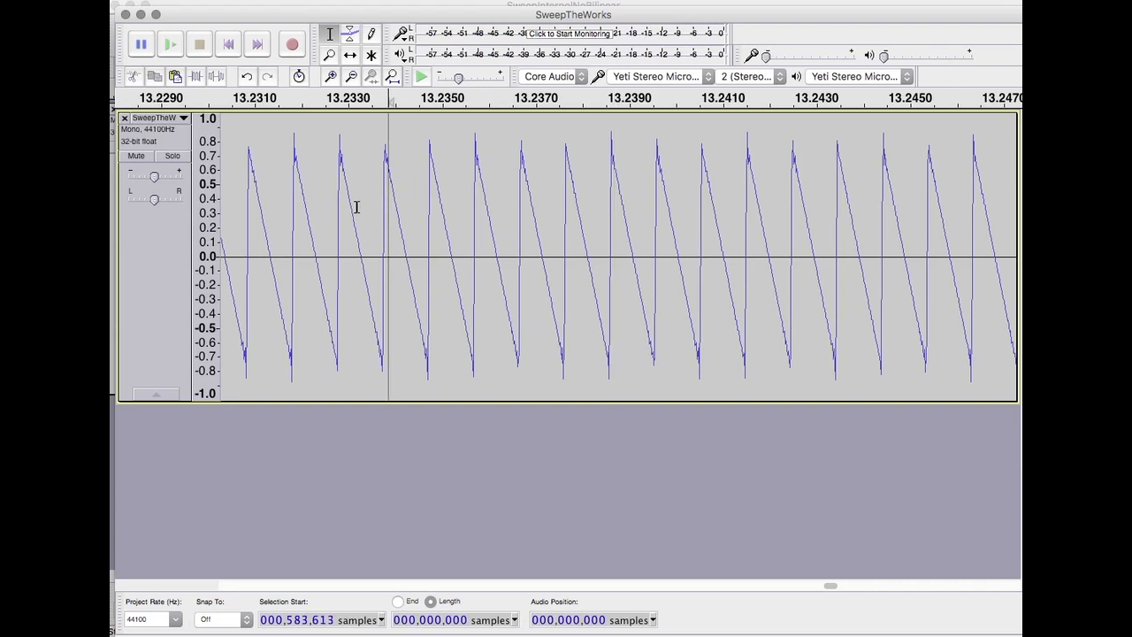
mouse_move(314, 216)
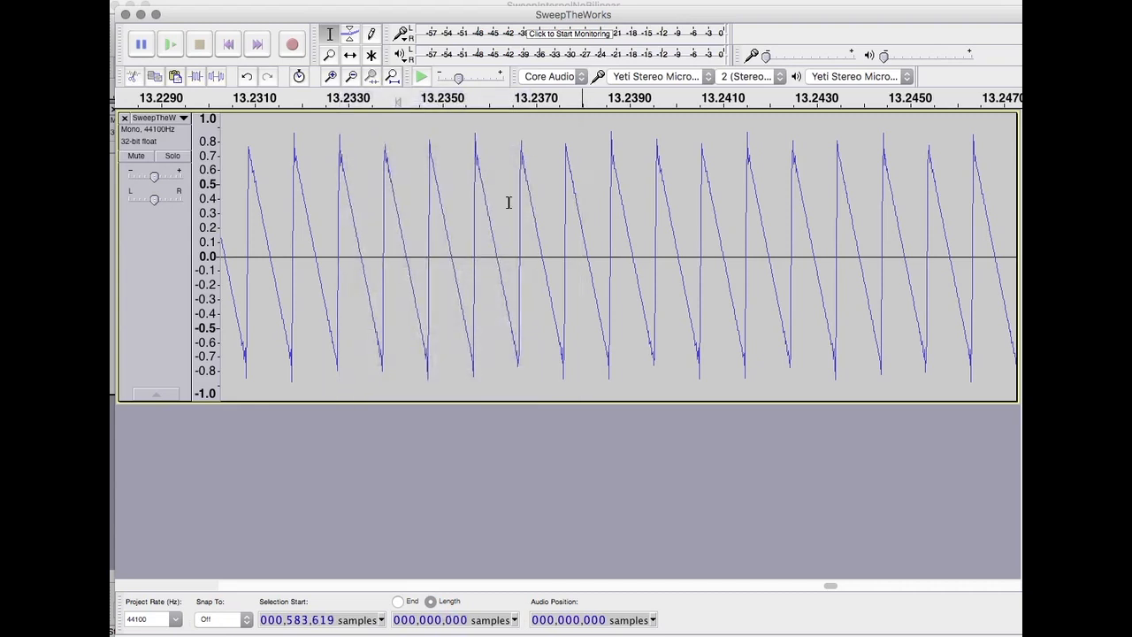
left_click(667, 256)
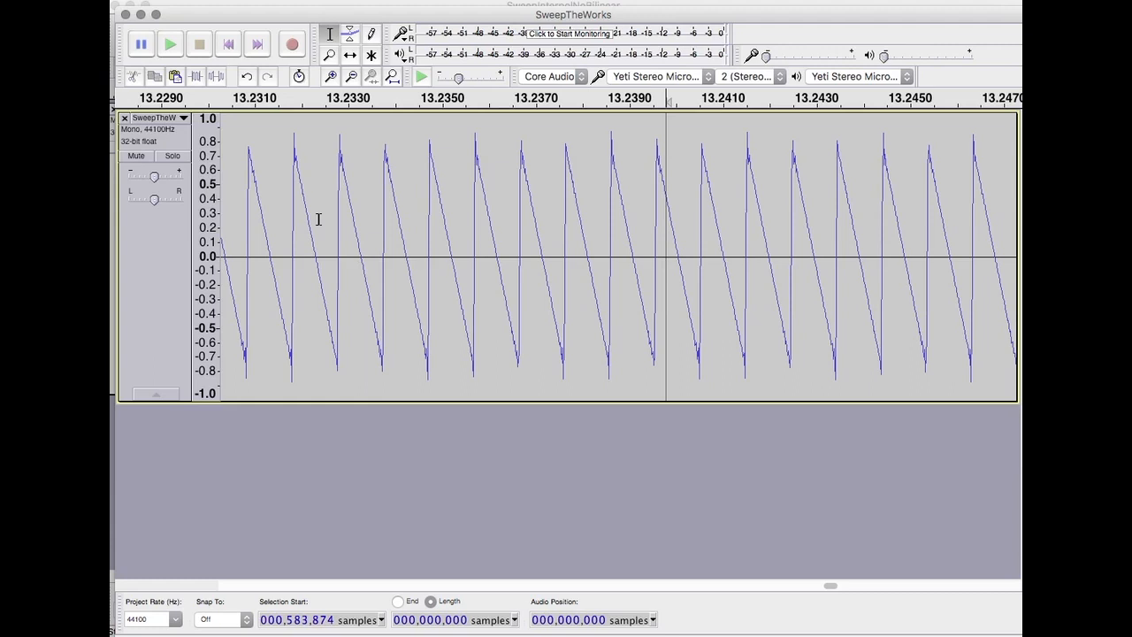
mouse_move(478, 227)
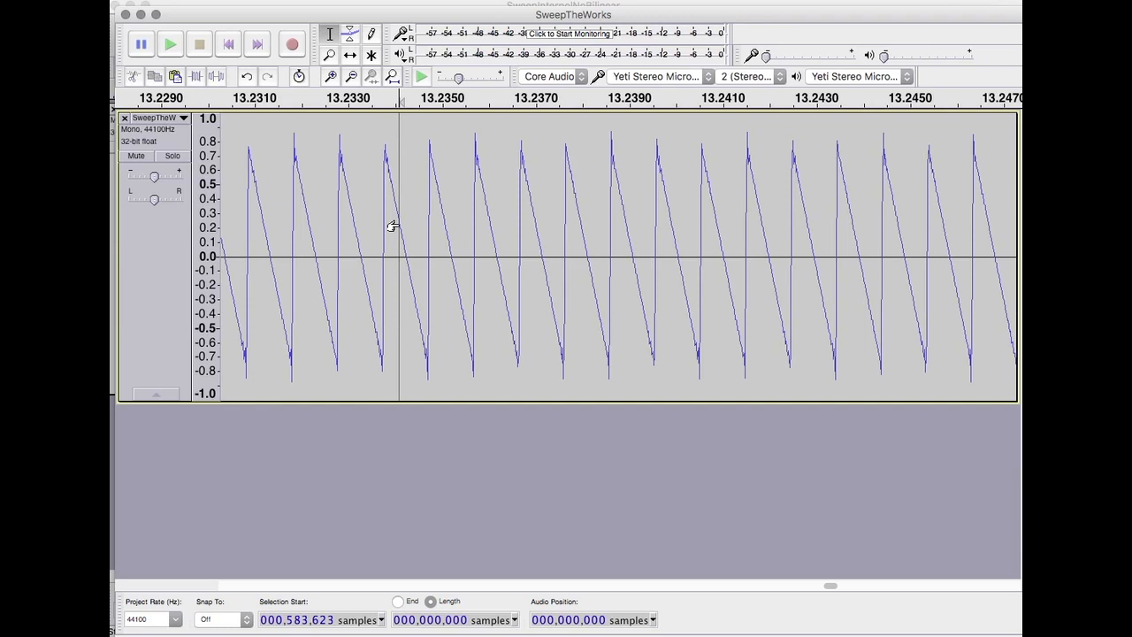
mouse_move(386, 214)
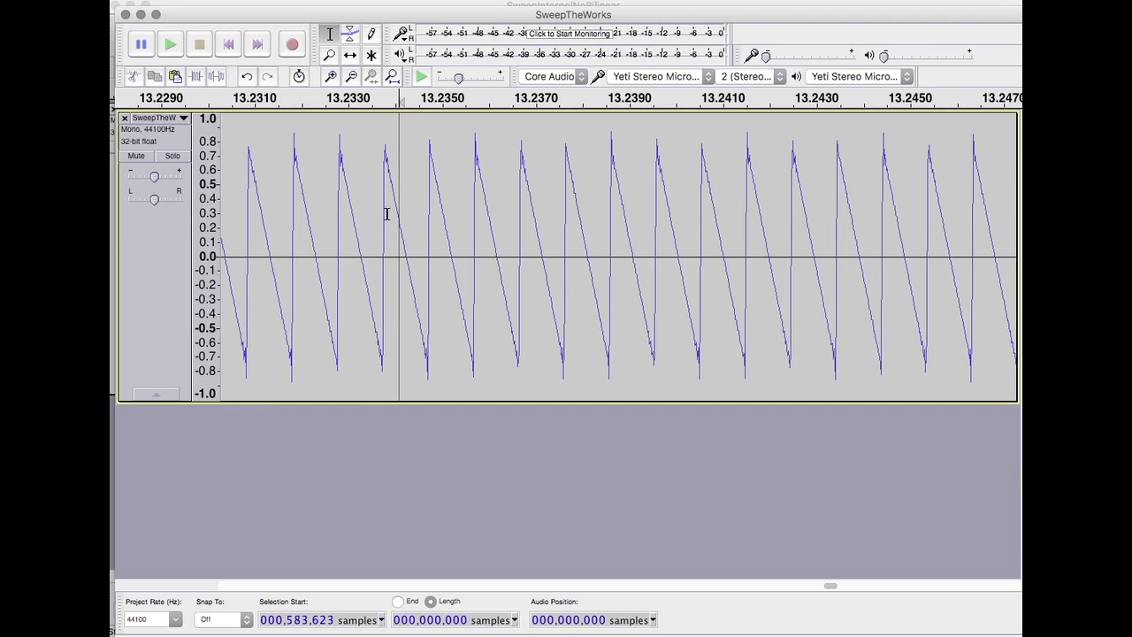
mouse_move(404, 350)
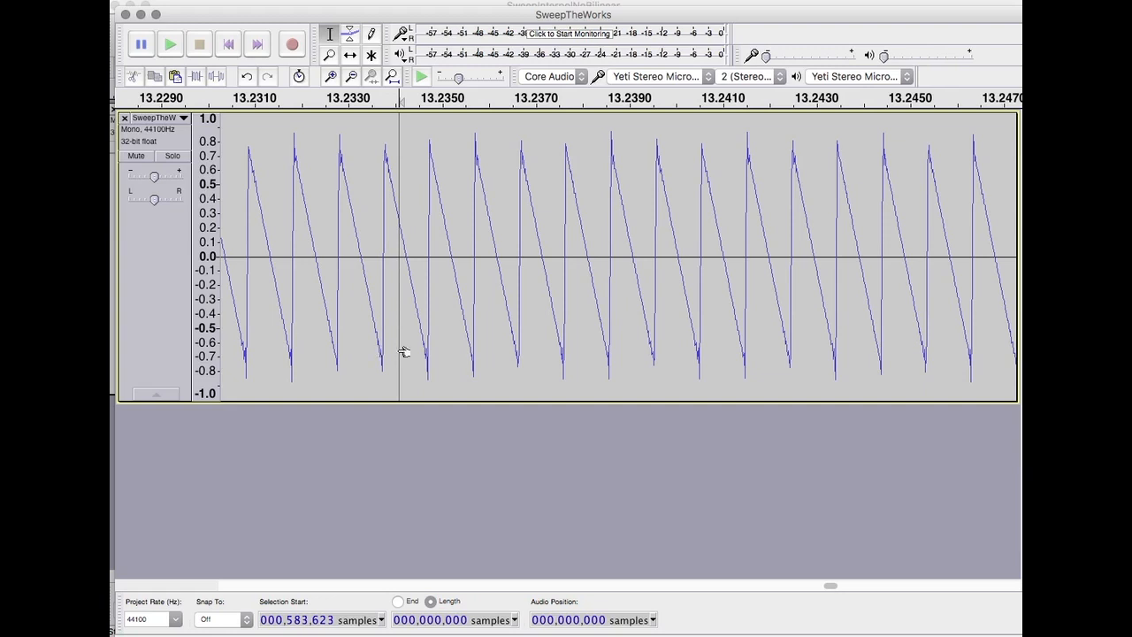
mouse_move(403, 349)
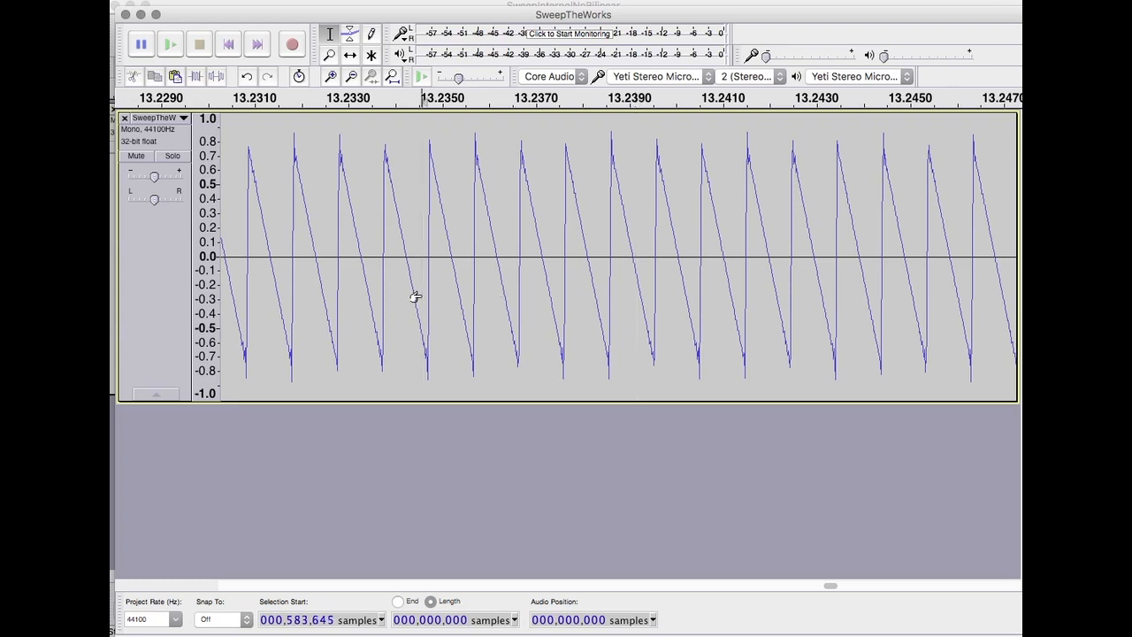
left_click(432, 281)
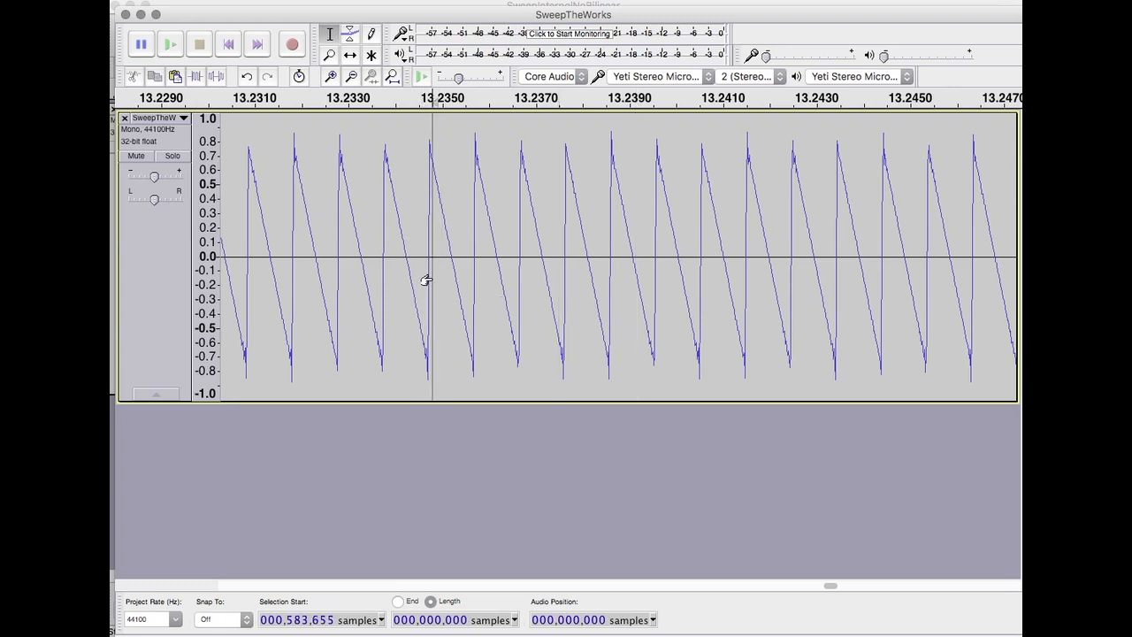